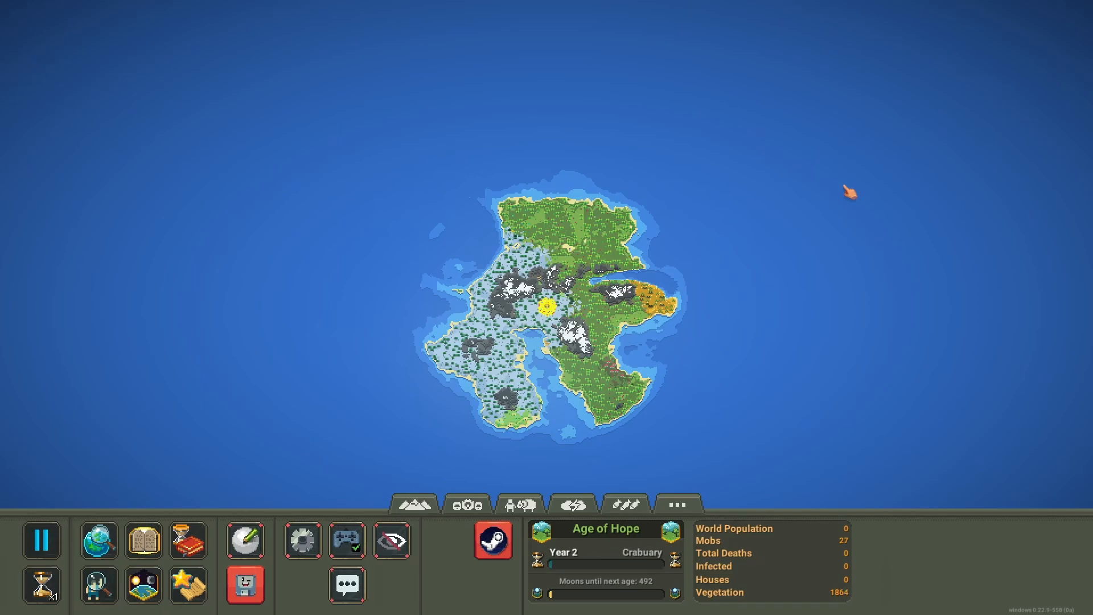
mouse_move(857, 172)
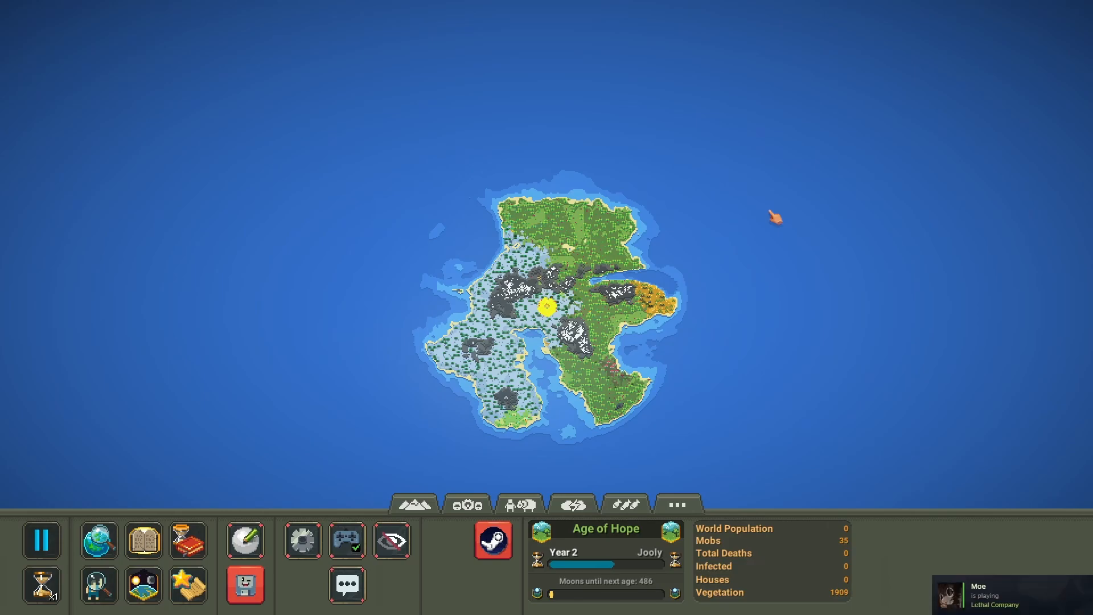
- Bring up the Windows Start menu over the running WorldBox island world
left_click(13, 603)
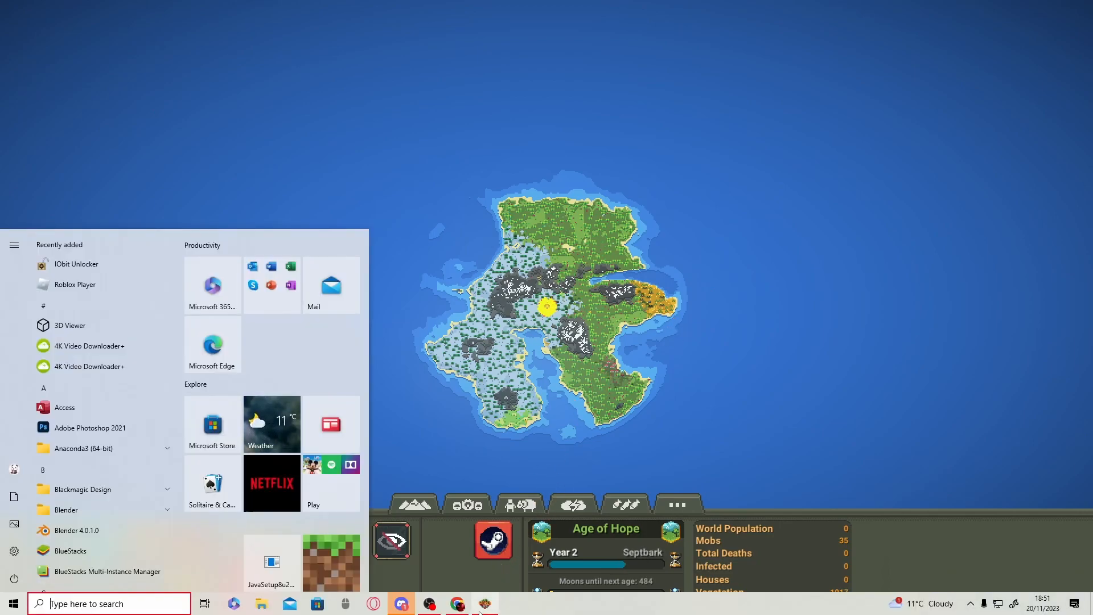
- Download the NCMS 1.8.4 zip from the NCMS Docs downloads page to the Desktop
left_click(456, 604)
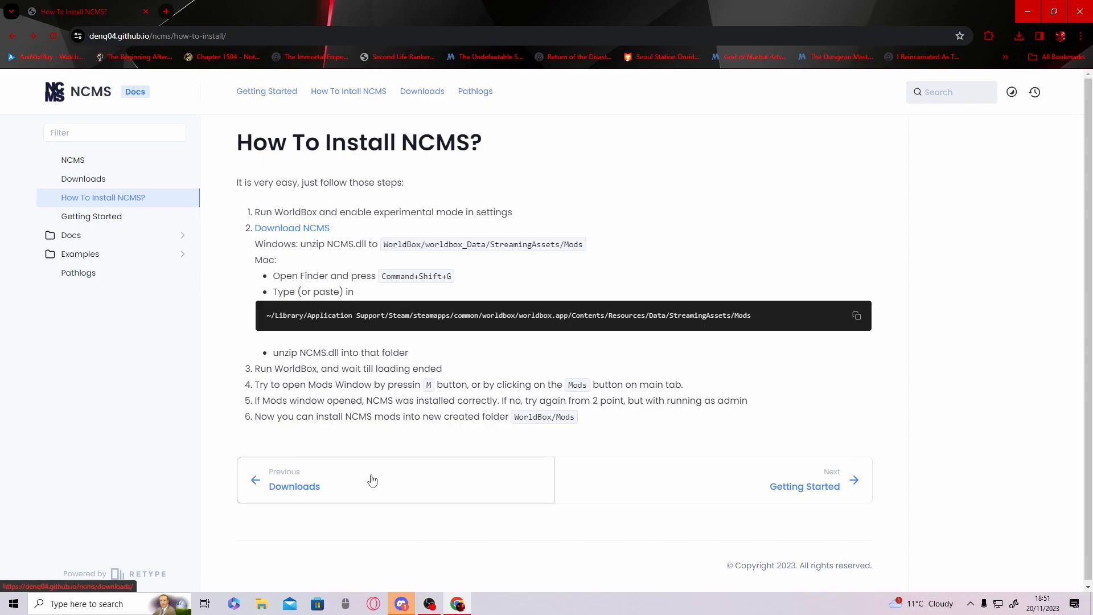
mouse_move(389, 442)
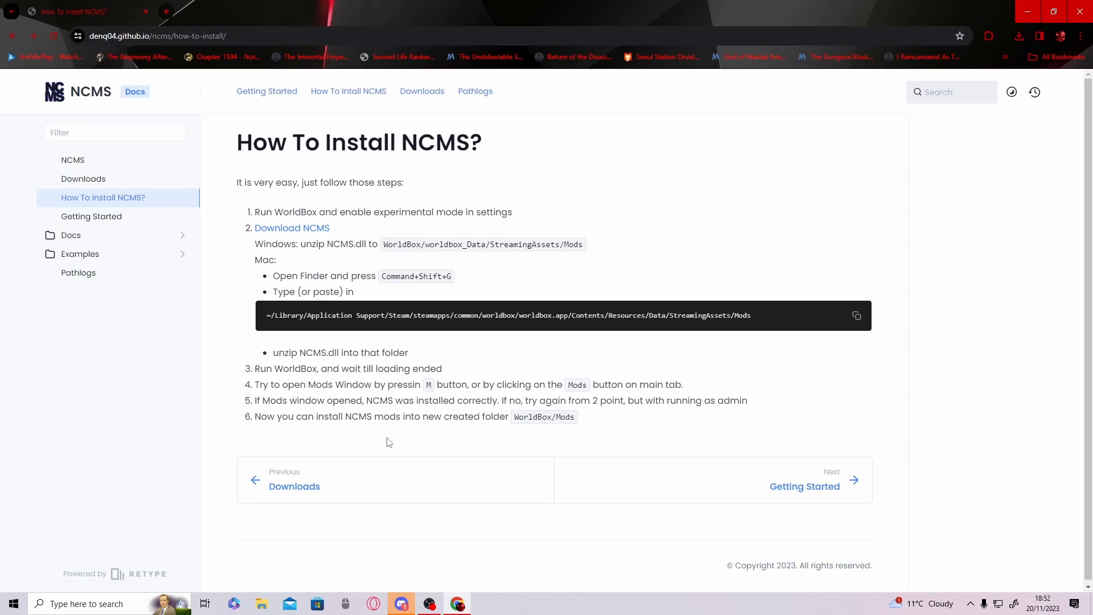
mouse_move(110, 67)
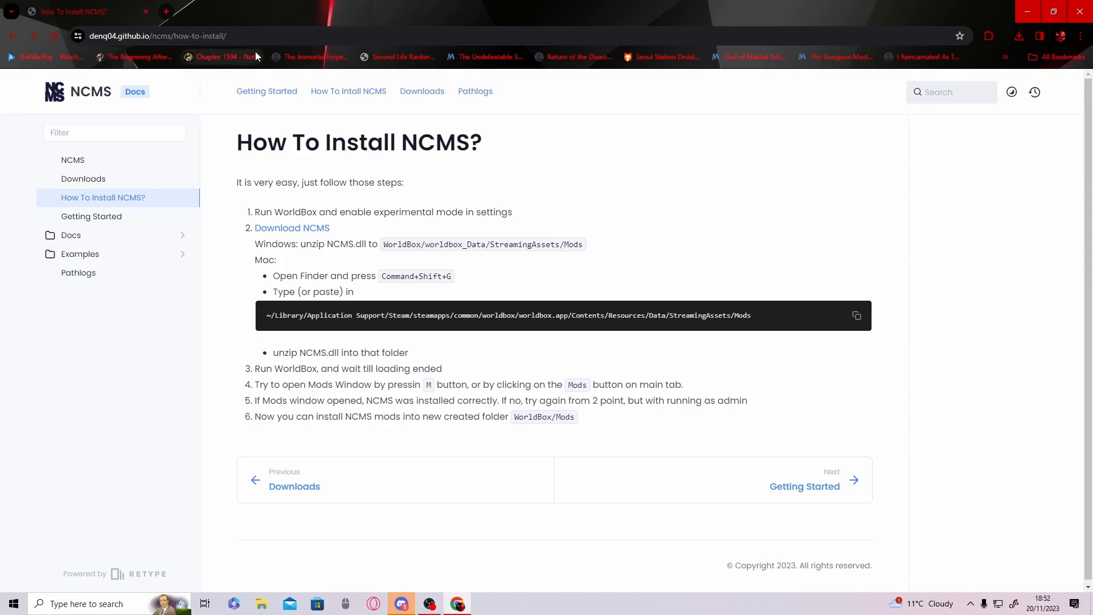
mouse_move(292, 228)
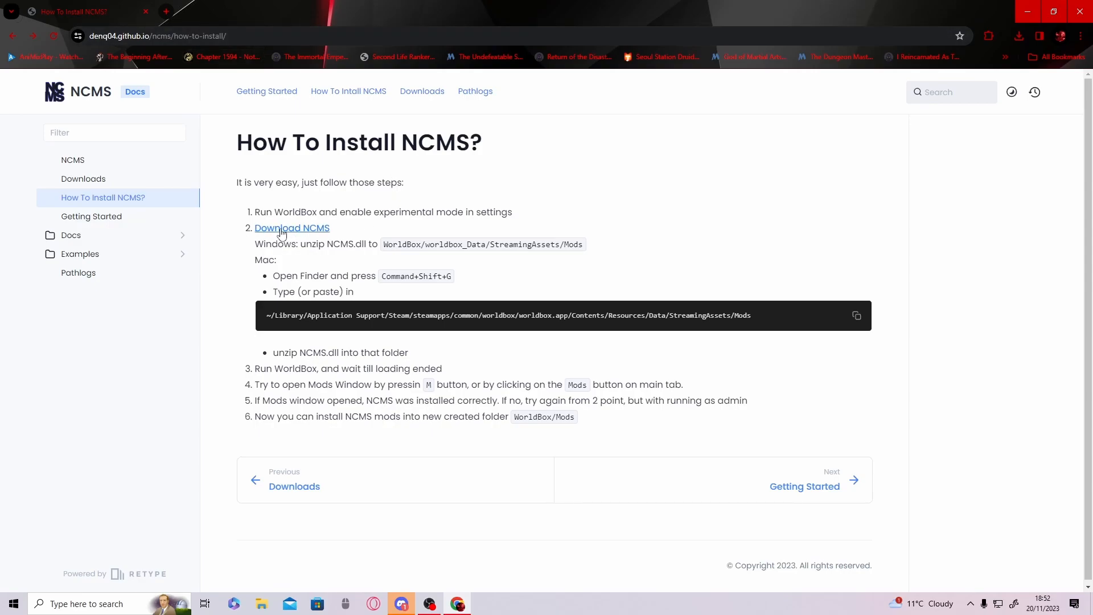
mouse_move(292, 227)
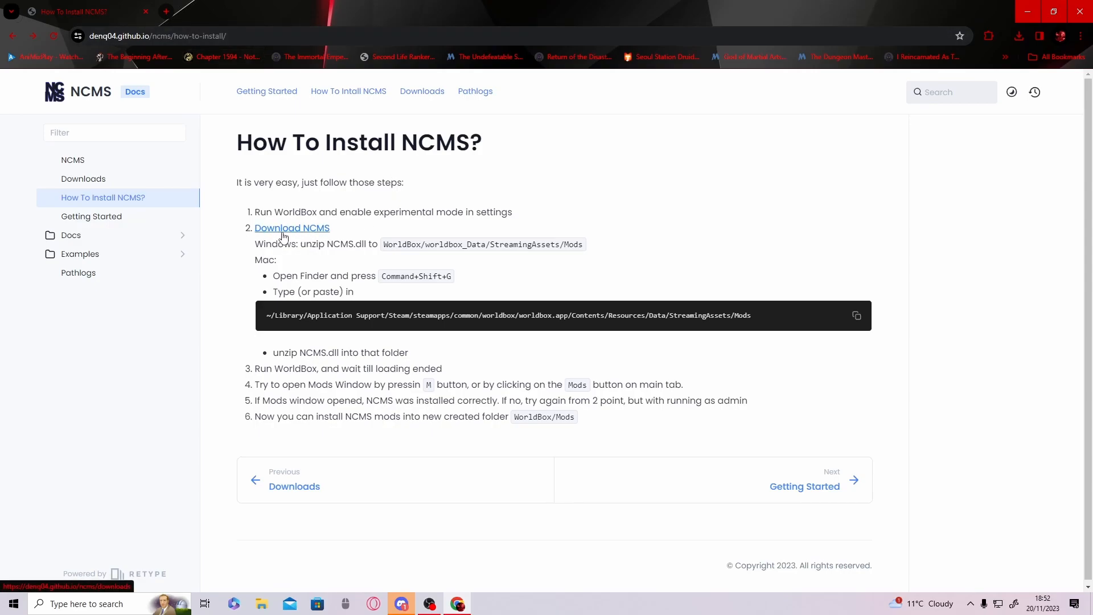
left_click(291, 228)
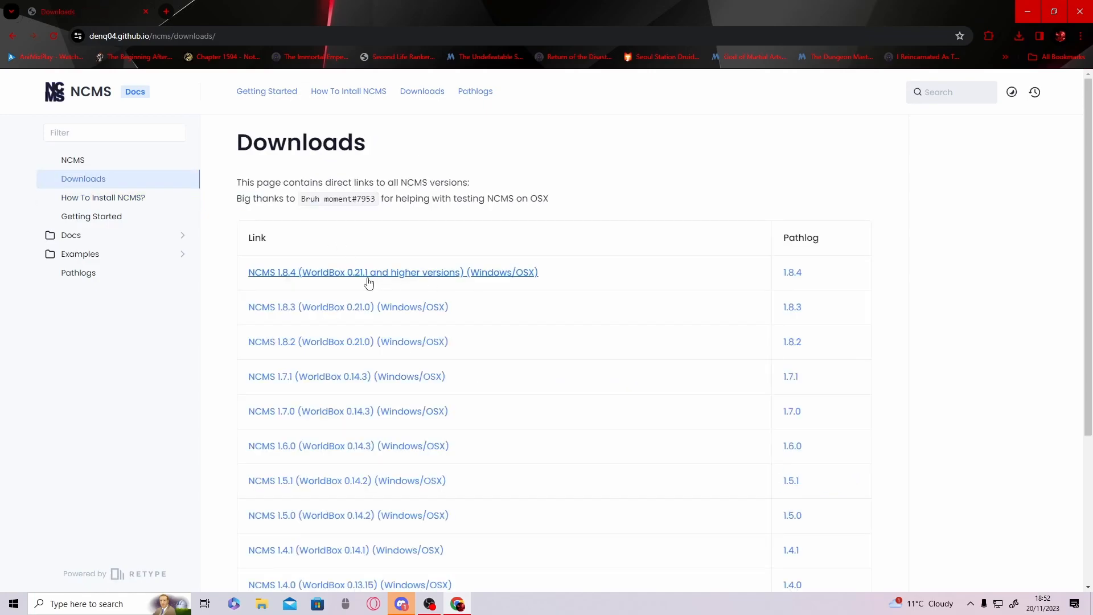
left_click(393, 273)
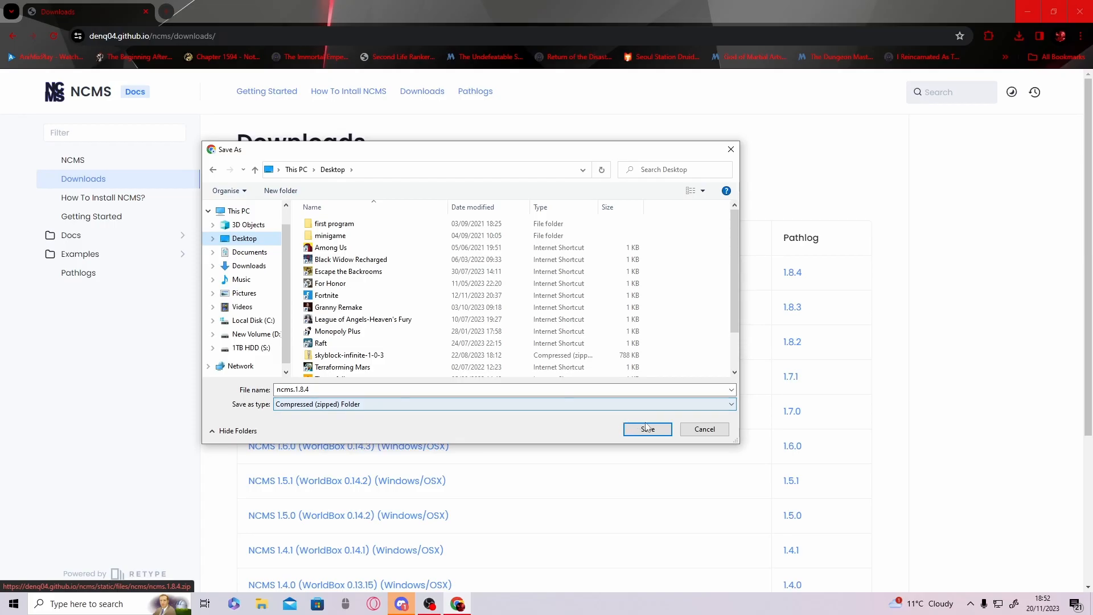
left_click(646, 429)
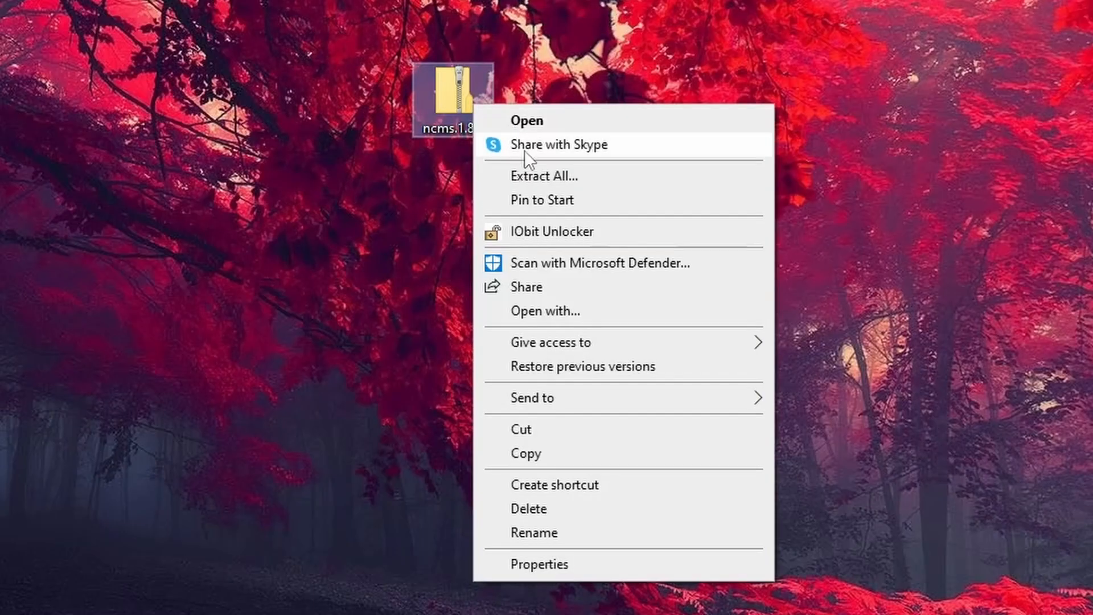
- Extract the ncms.1.8.4 zip into an ncms.1.8.4 folder on the Desktop
left_click(545, 176)
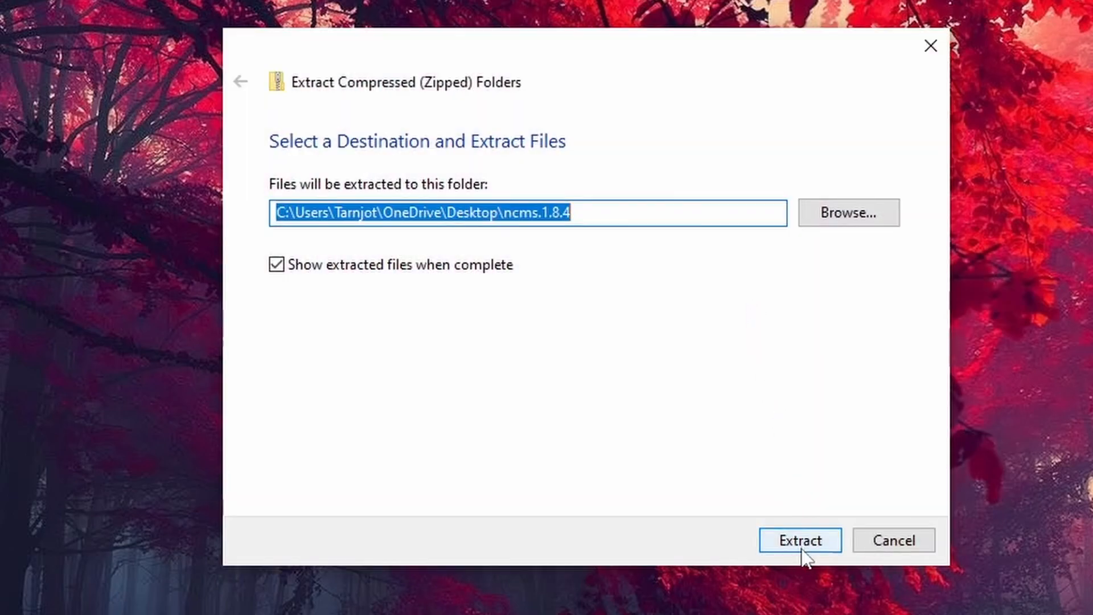
left_click(799, 540)
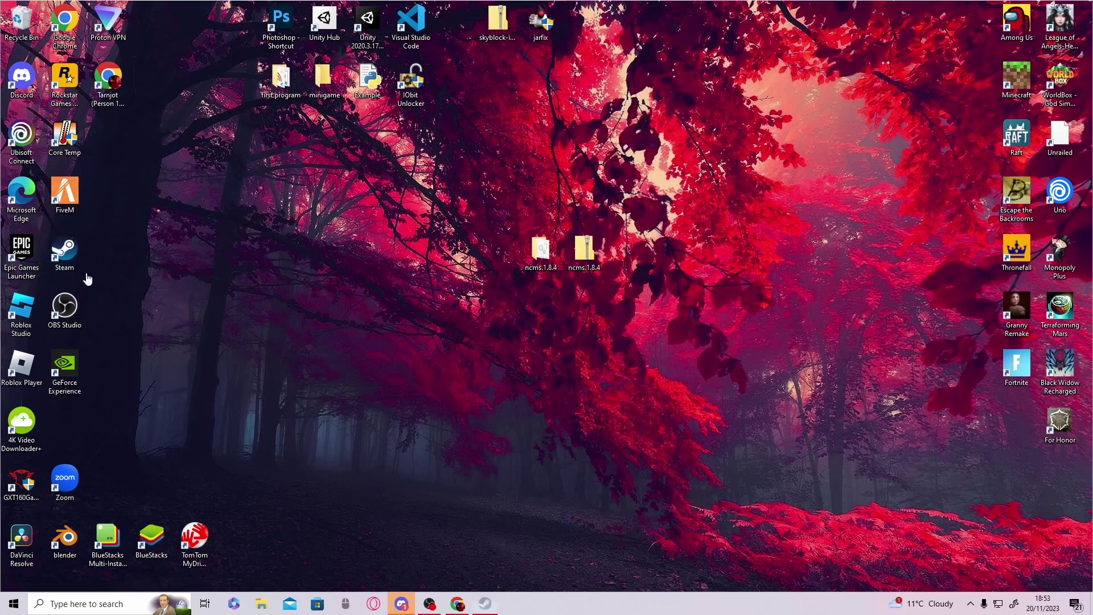
- Launch Steam and browse WorldBox's local install folder from its Installed Files properties
double_click(63, 251)
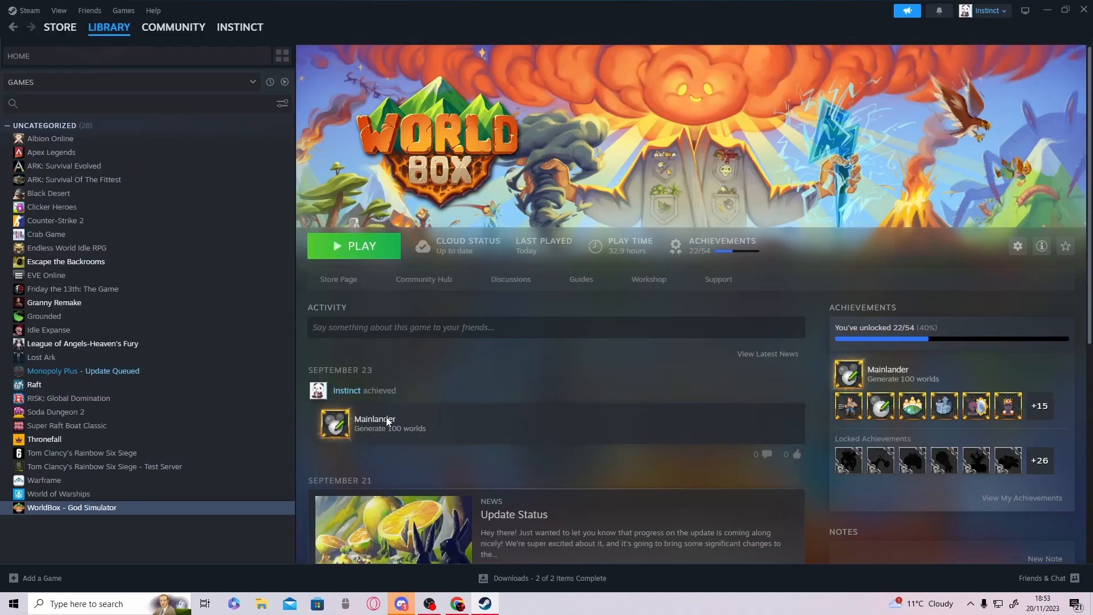
mouse_move(192, 478)
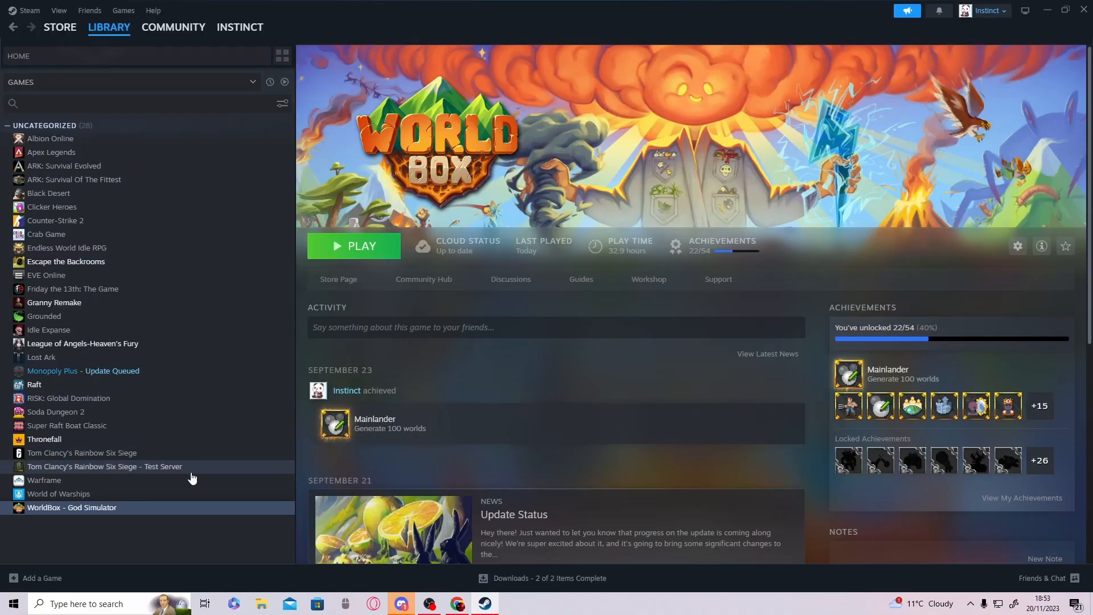
right_click(71, 507)
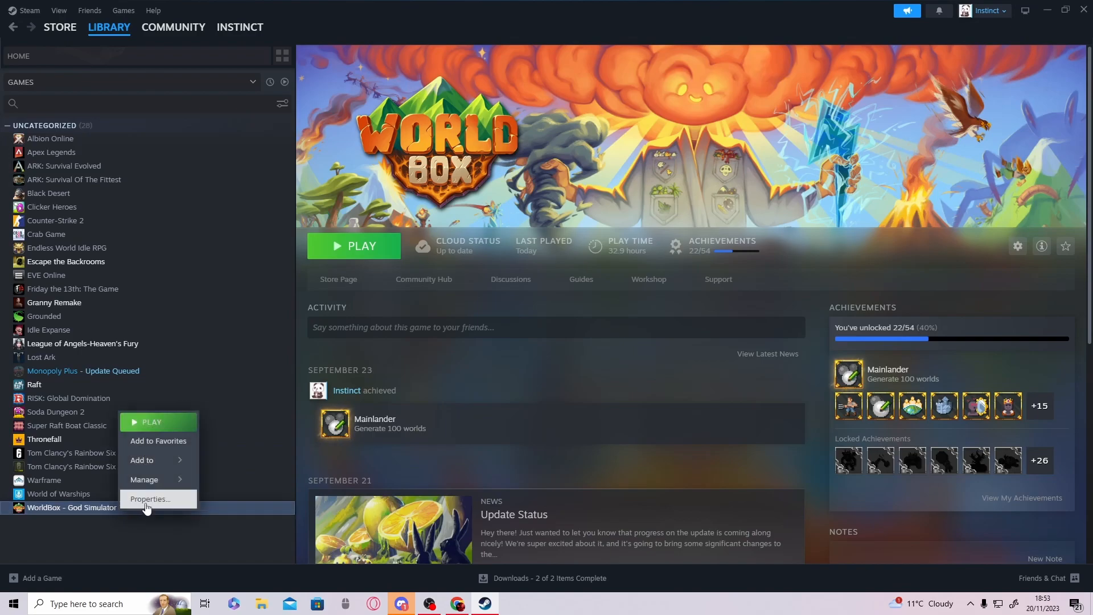
left_click(149, 499)
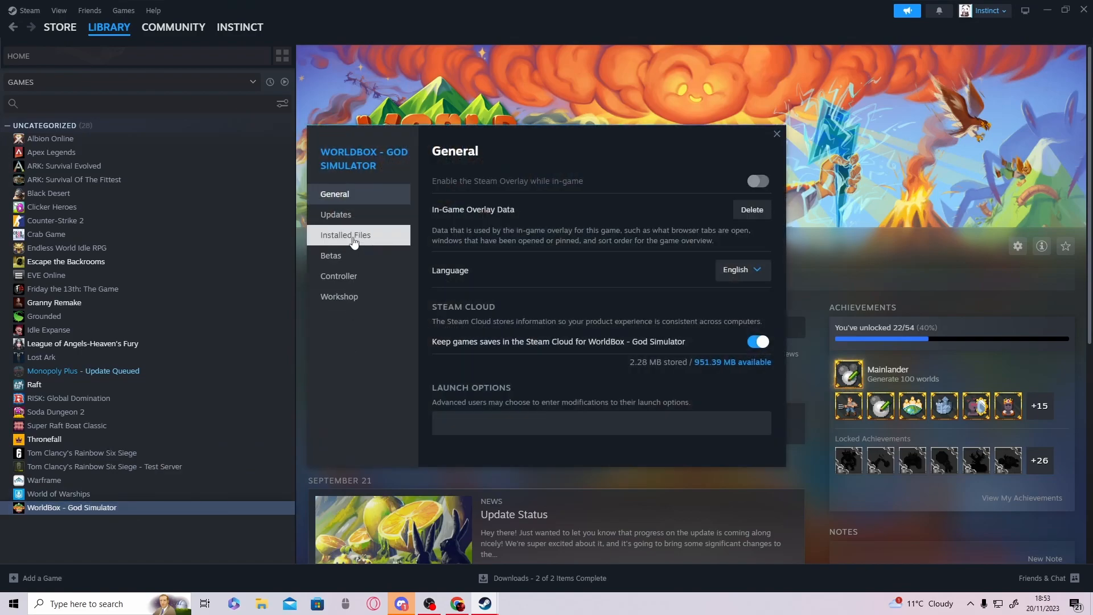
left_click(346, 236)
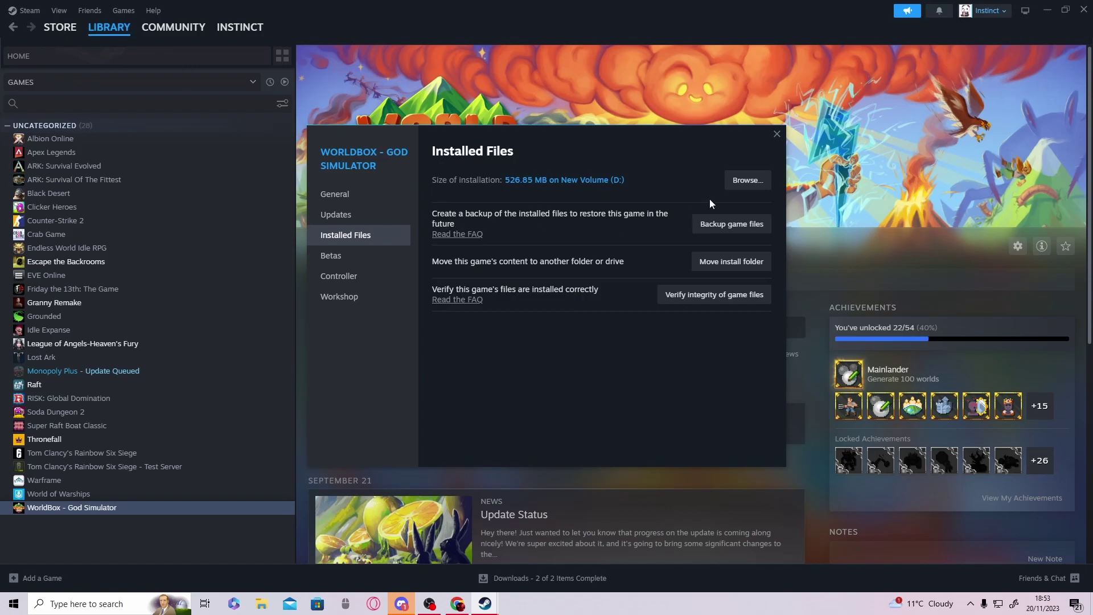
left_click(746, 180)
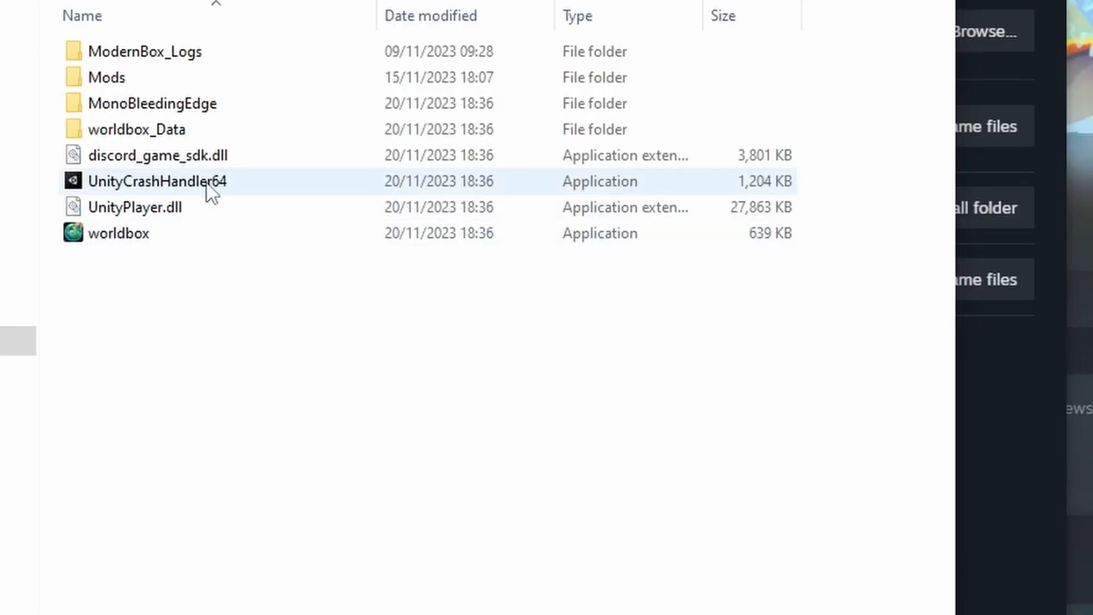
- Copy NCMS_memload.dll into worldbox_Data > StreamingAssets > mods, then close the window
double_click(137, 129)
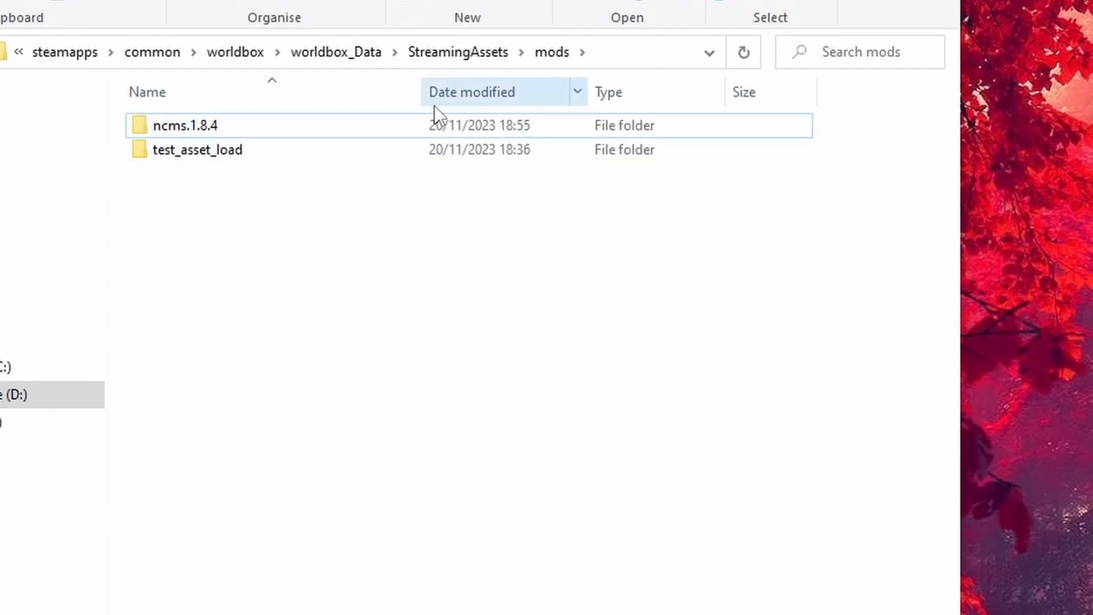
double_click(186, 125)
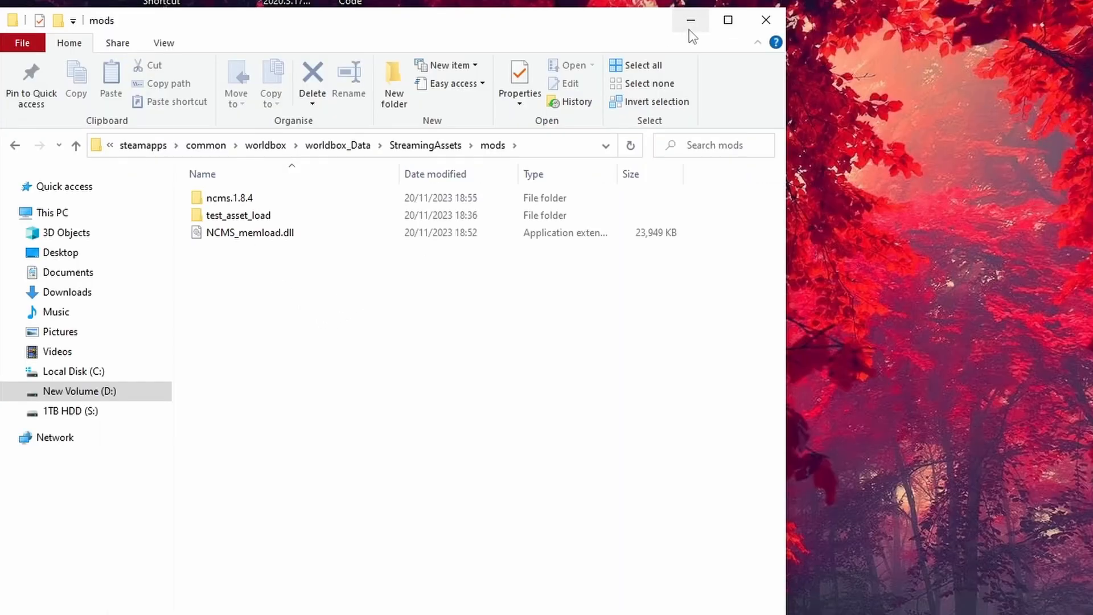
mouse_move(766, 21)
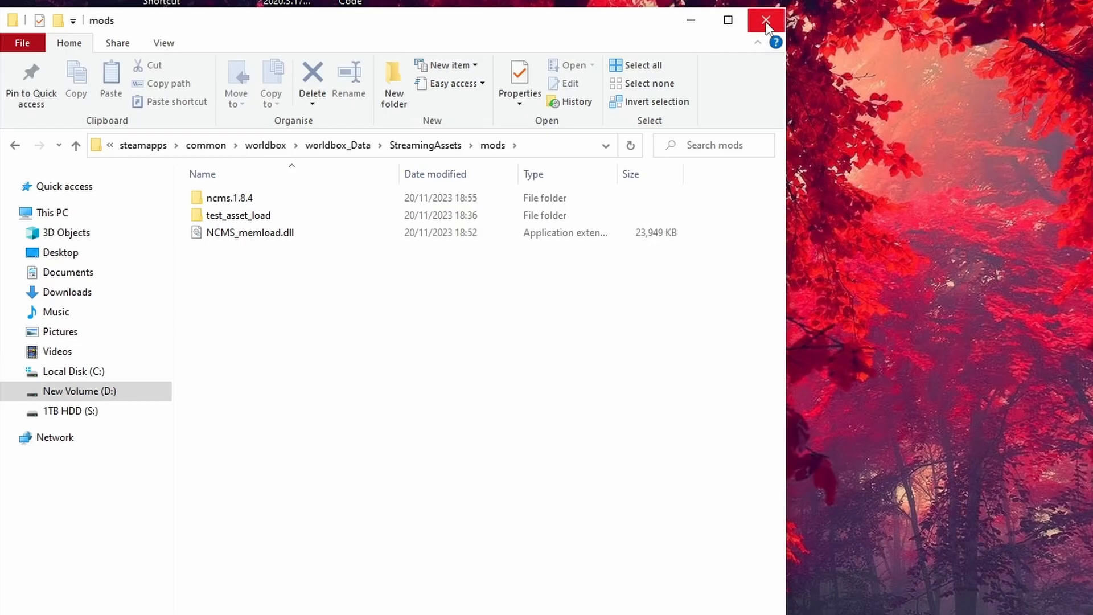
left_click(766, 20)
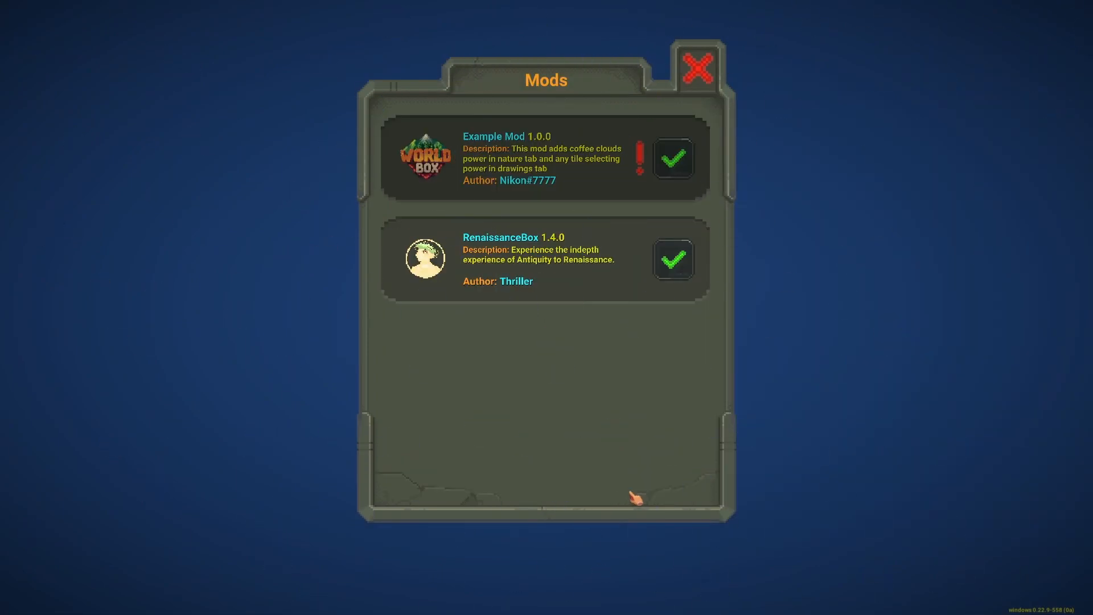
mouse_move(537, 177)
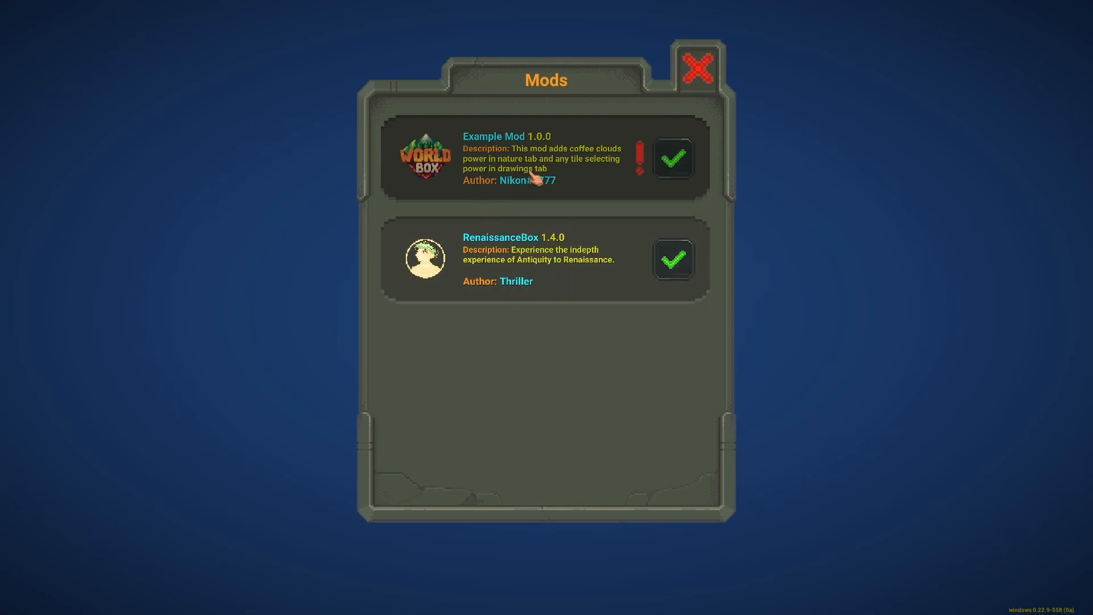
mouse_move(538, 280)
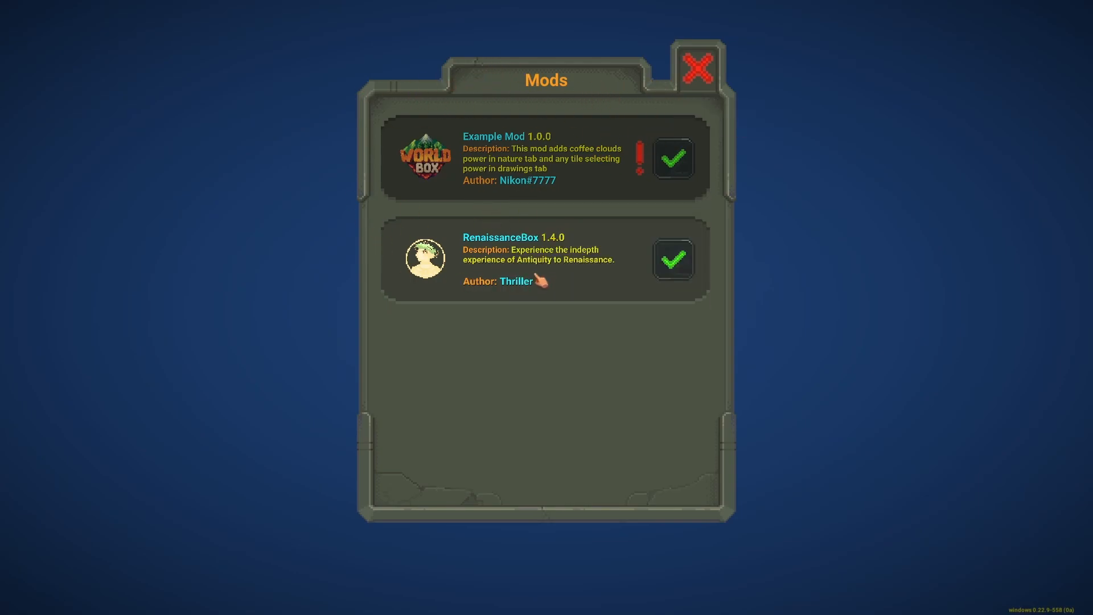
mouse_move(599, 270)
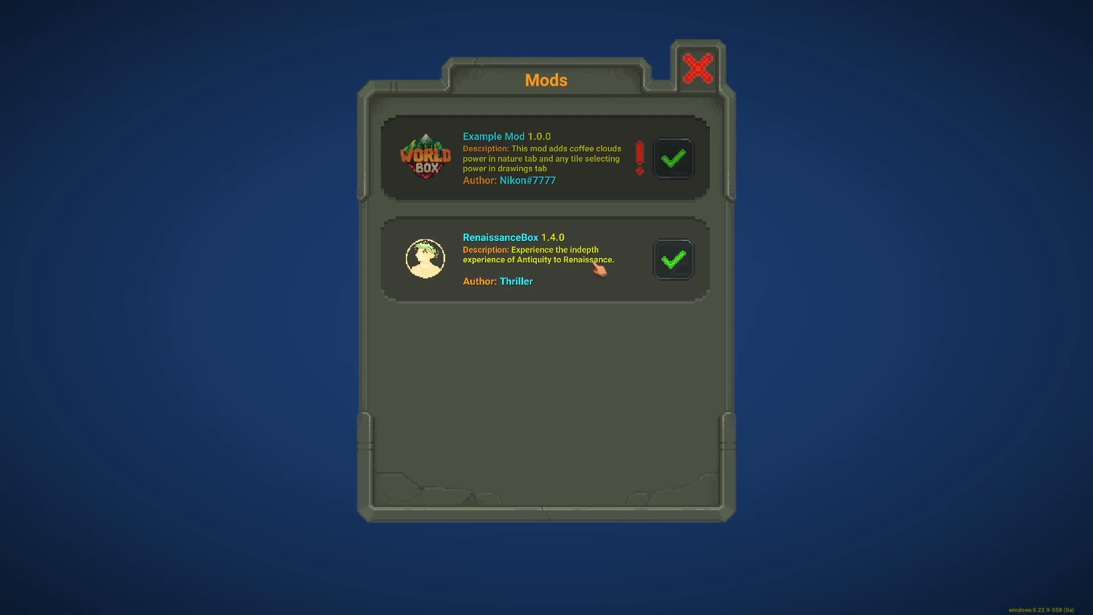
mouse_move(700, 69)
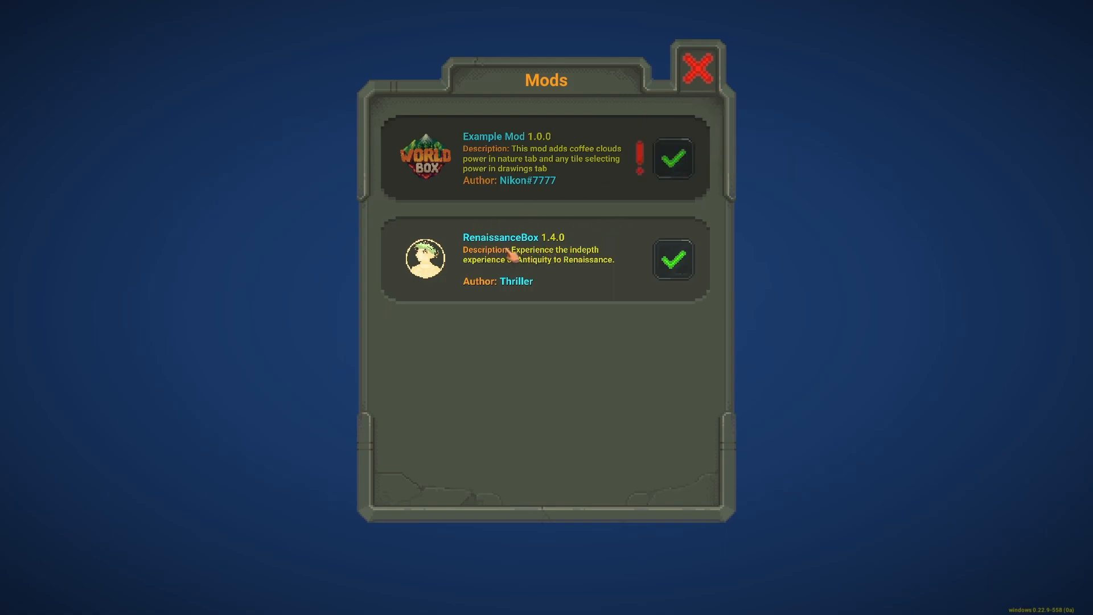
- Look over Example Mod and RenaissanceBox in the Mods window, then close it
left_click(698, 68)
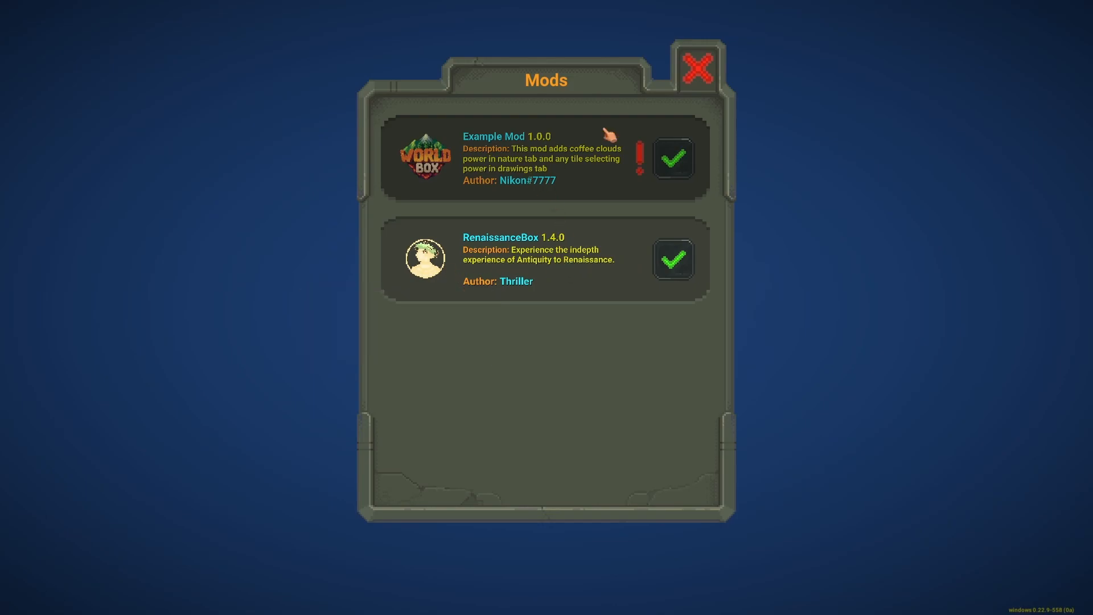
mouse_move(699, 66)
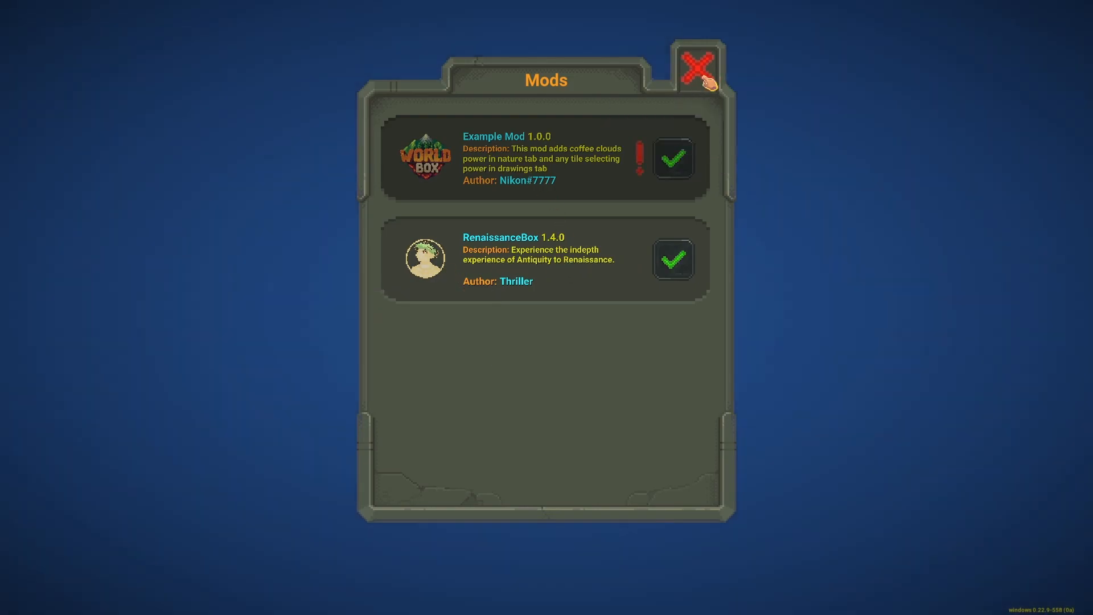
left_click(700, 67)
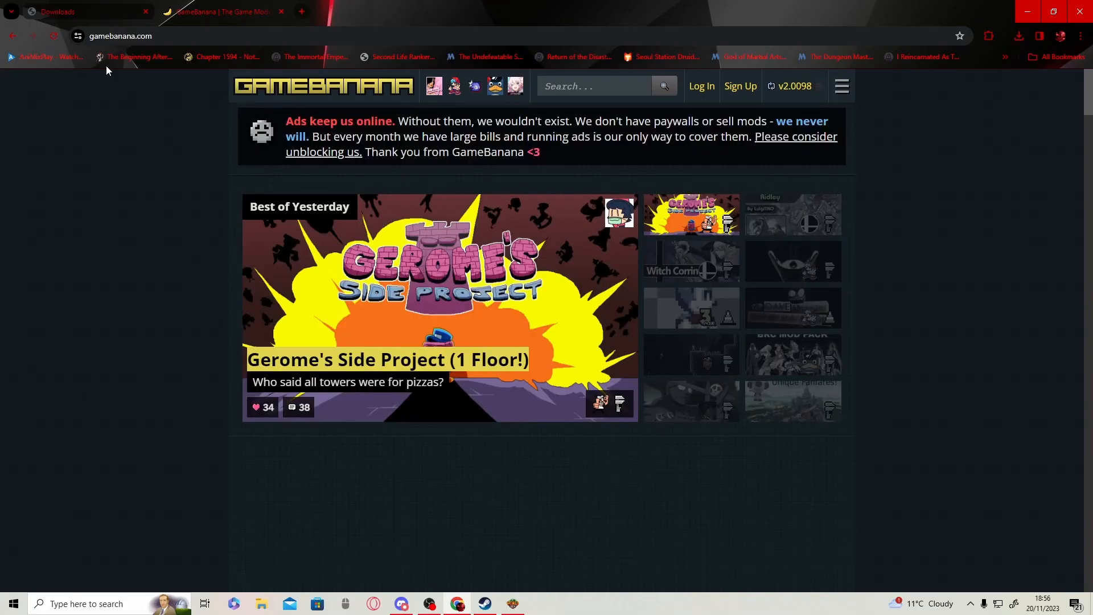
mouse_move(293, 58)
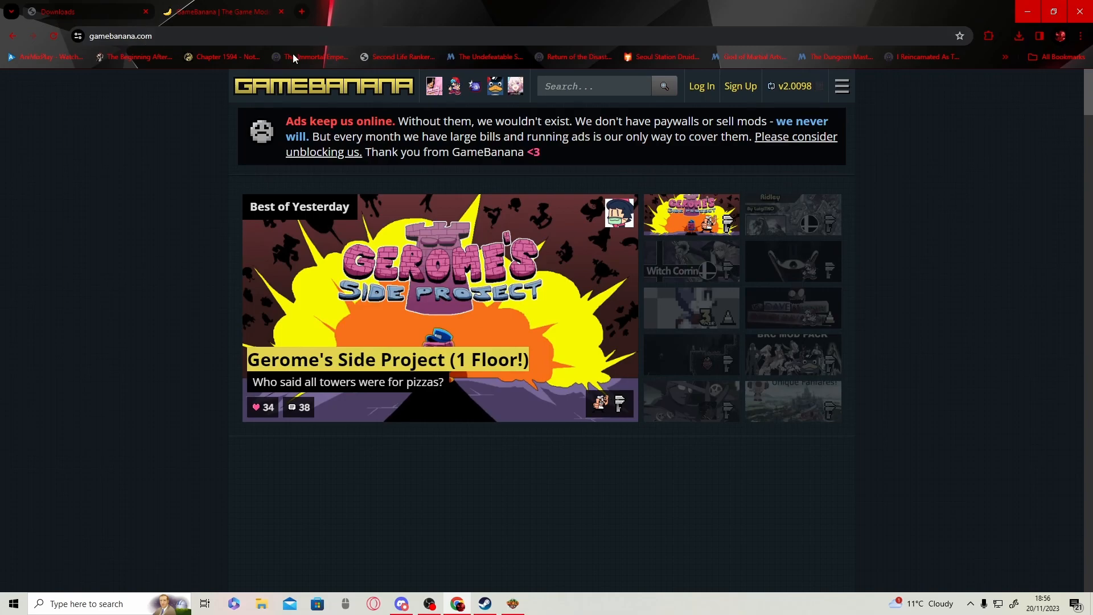
- Run a GameBanana site search for 'worldbox'
type("worl")
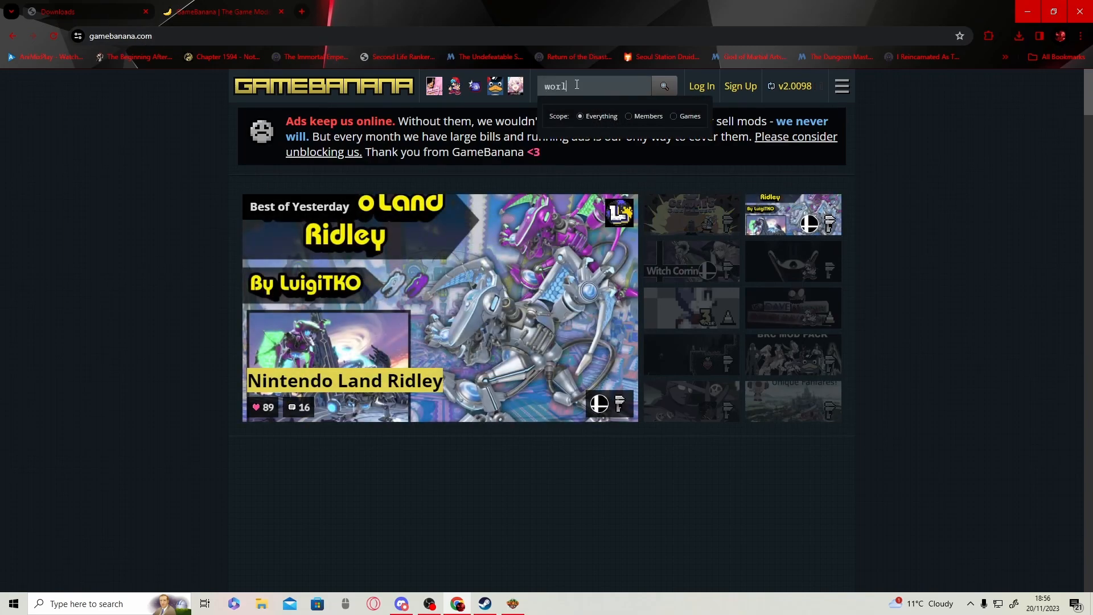
left_click(662, 86)
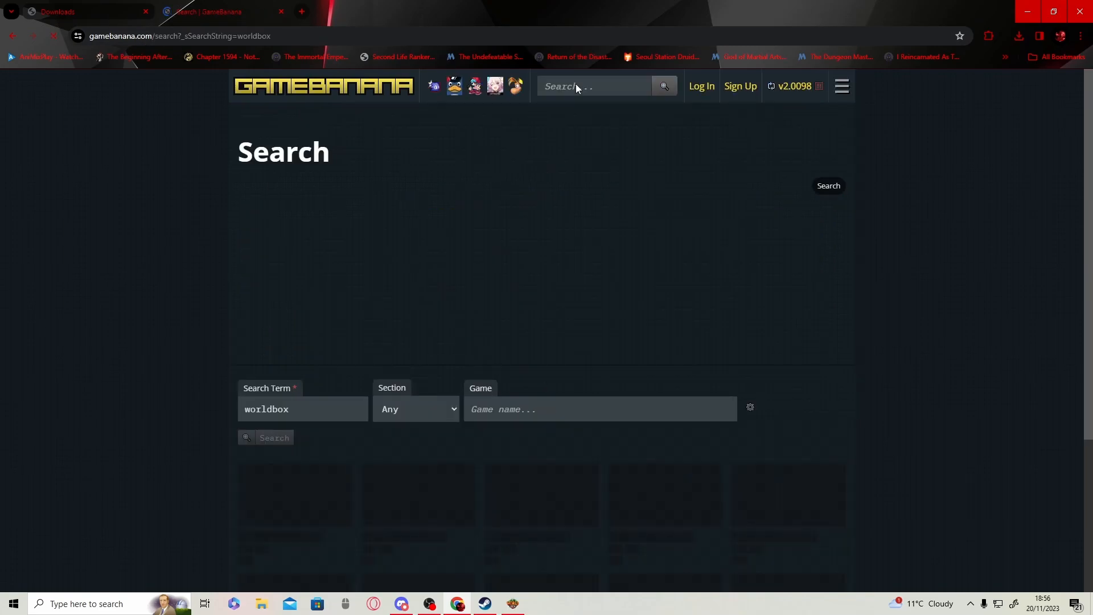
left_click(274, 437)
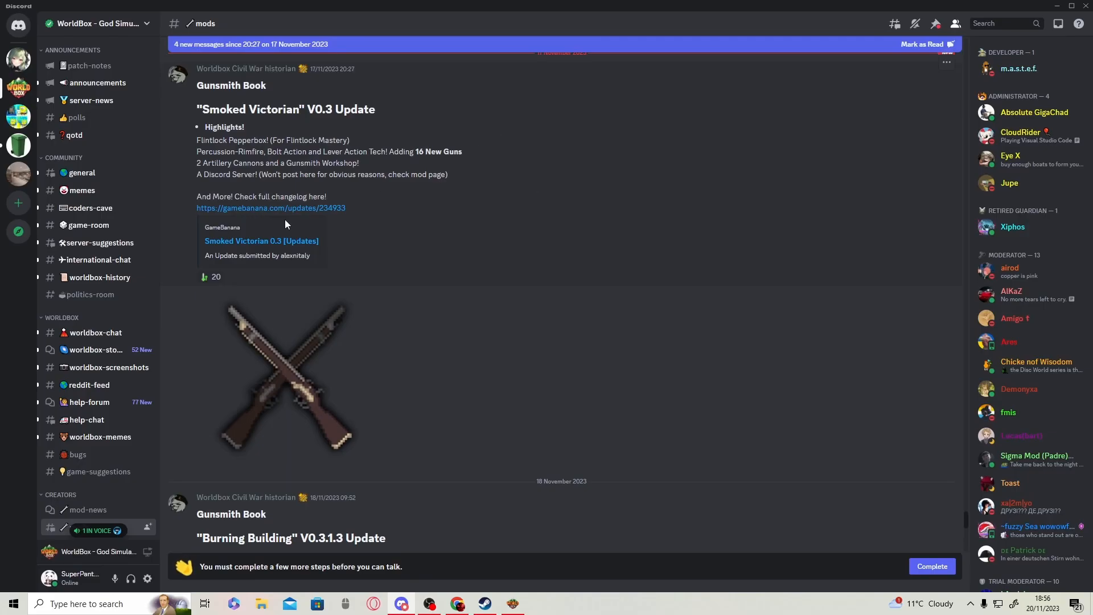
- Scroll #mods to the Modern Mod post and follow its GameBanana link
scroll("down", 3)
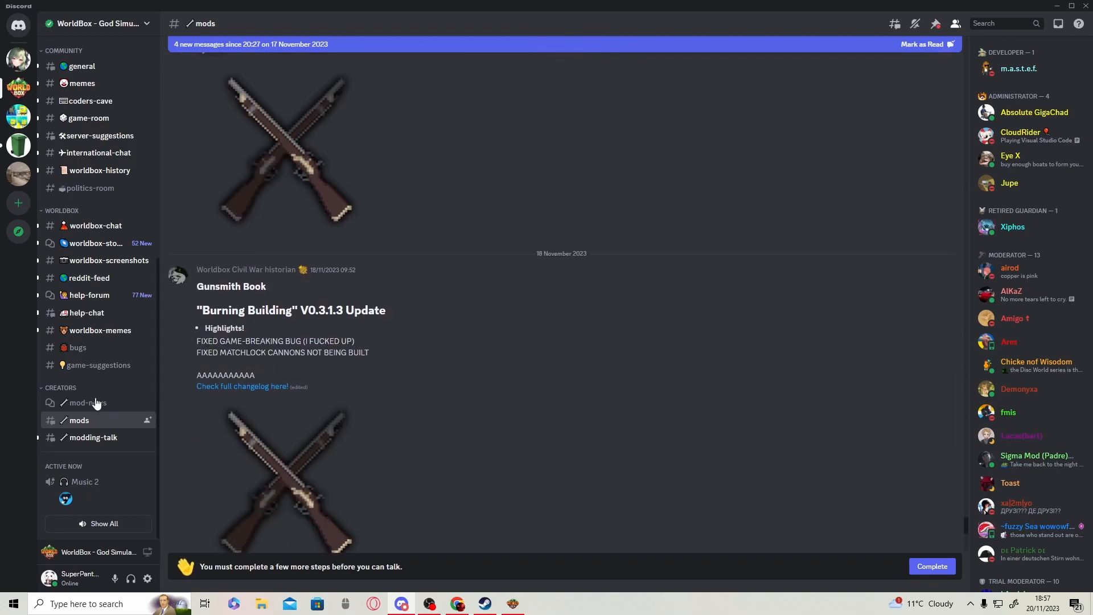
scroll("down", 3)
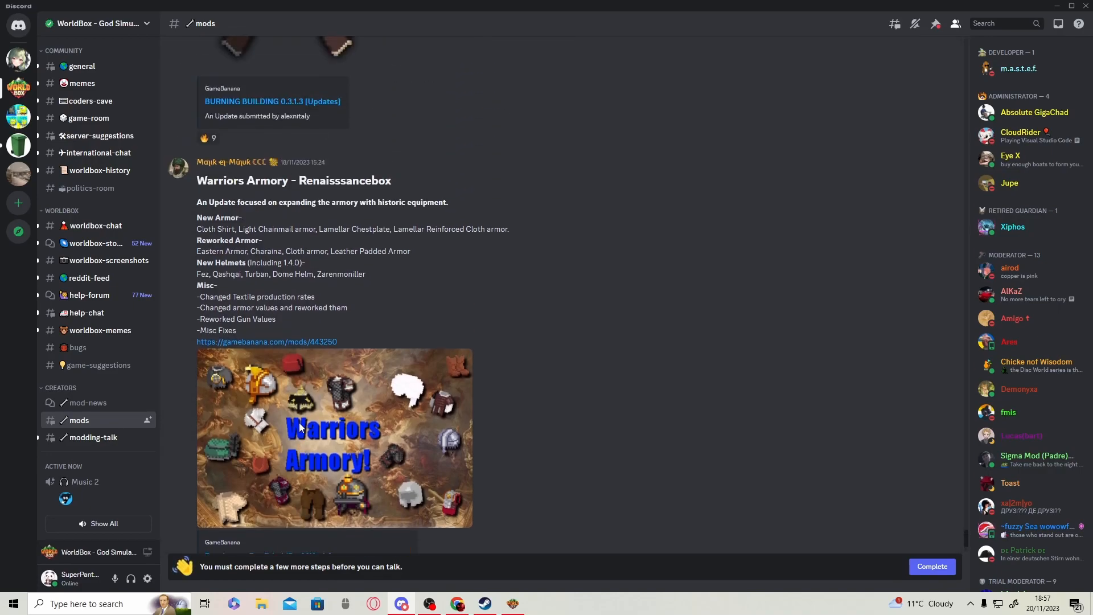
scroll("up", 3)
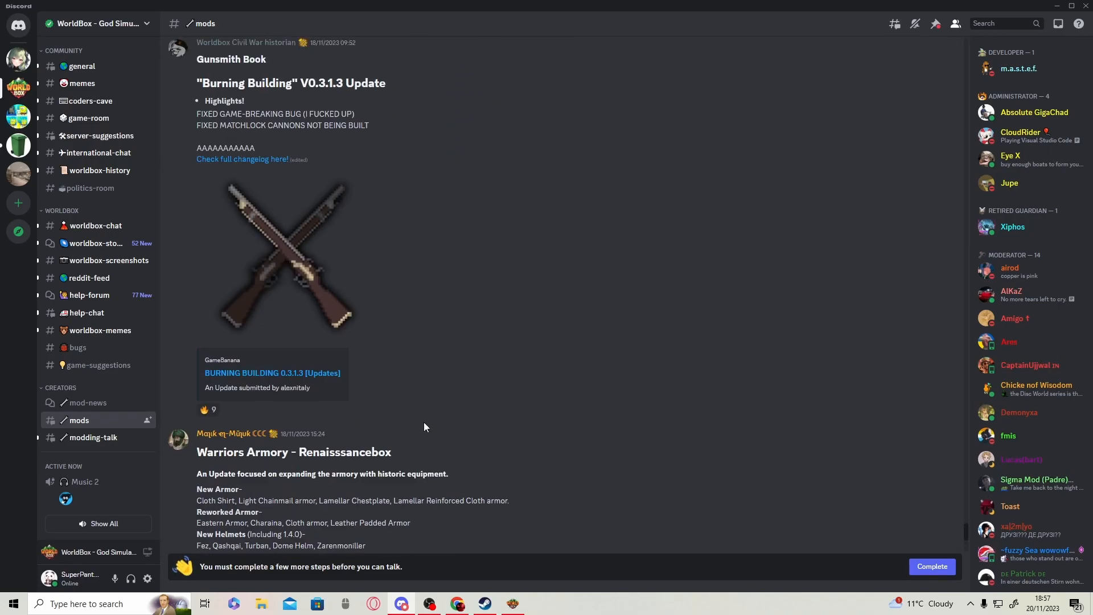
scroll("up", 3)
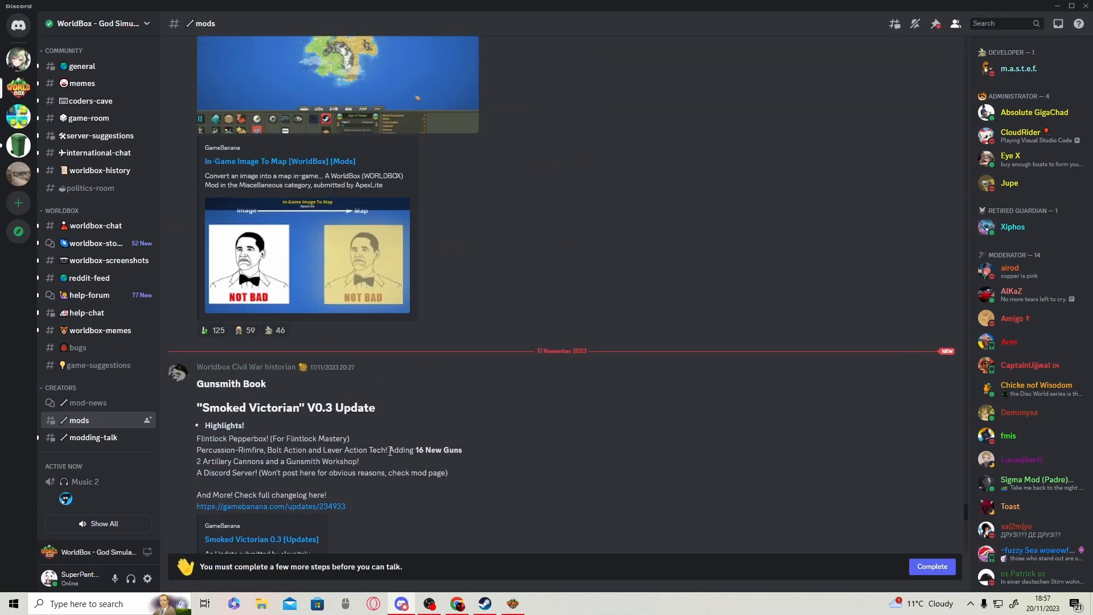
scroll("down", 3)
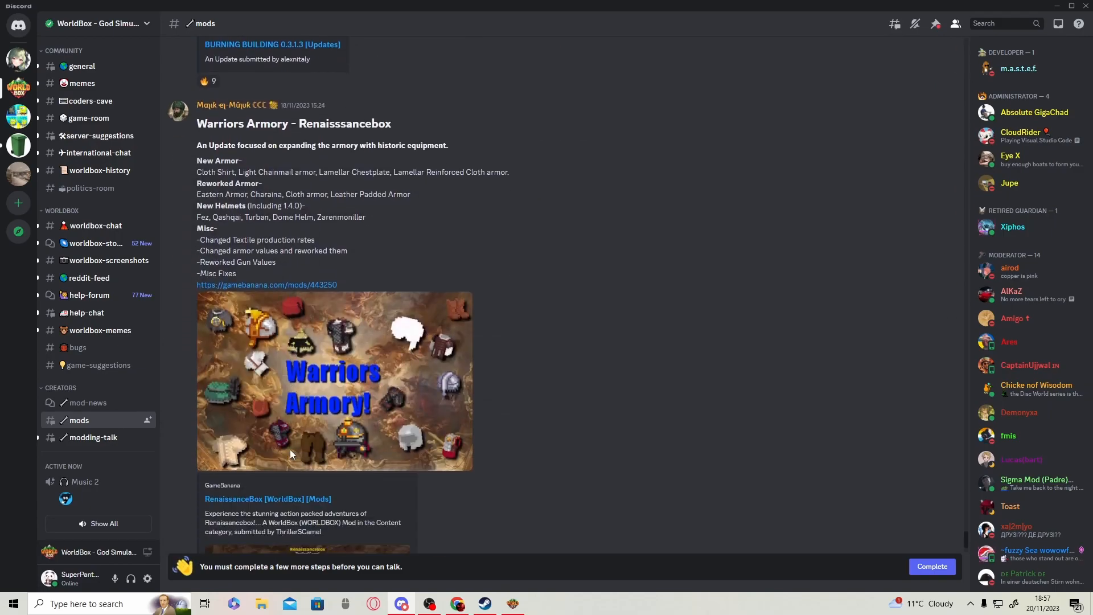
scroll("up", 3)
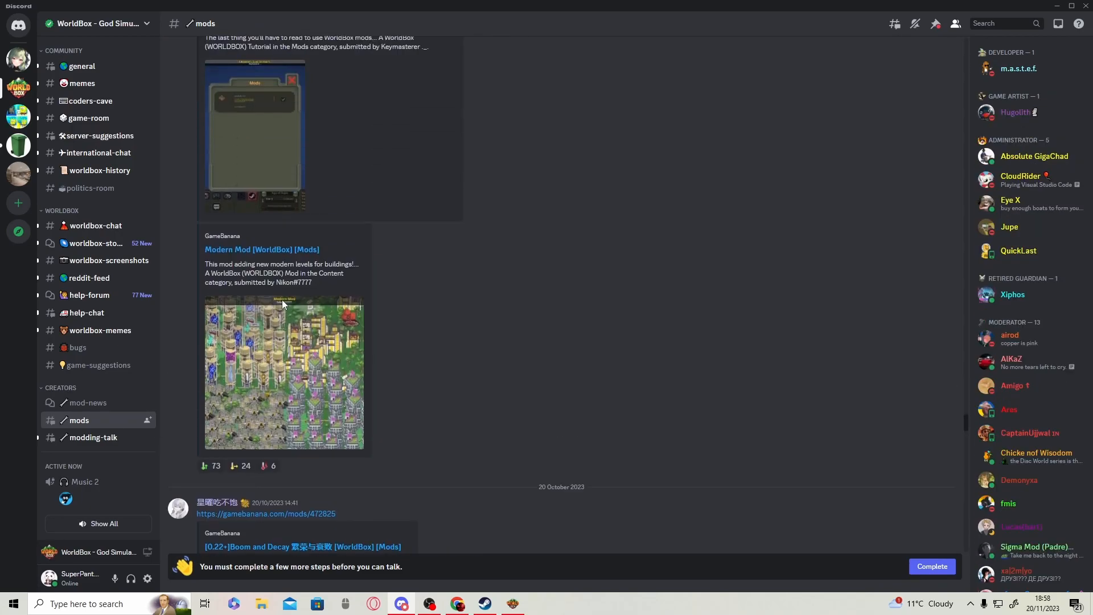
mouse_move(240, 252)
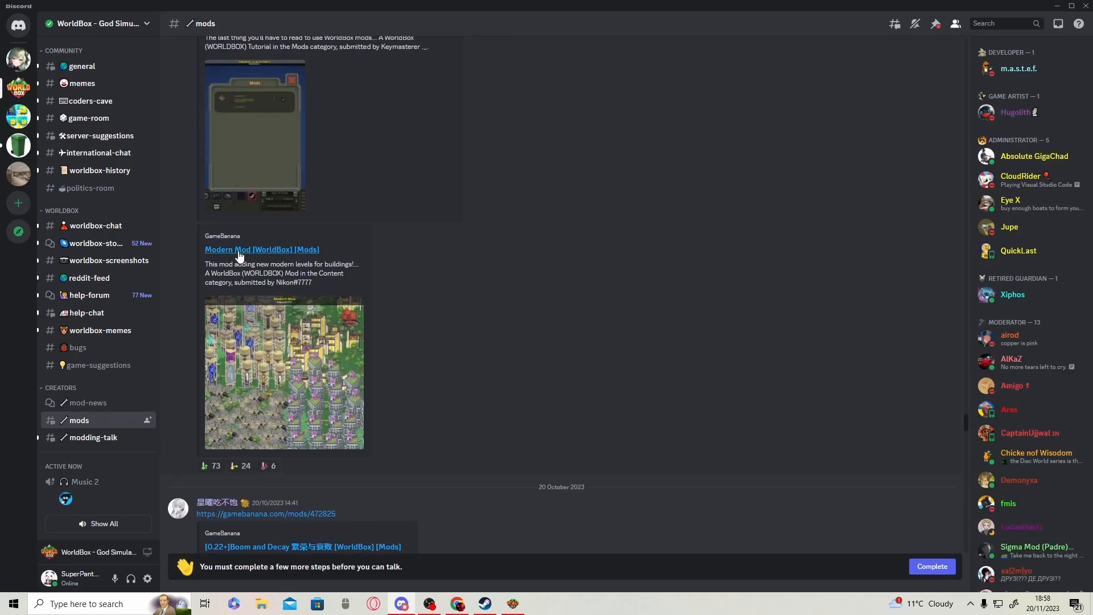
left_click(261, 249)
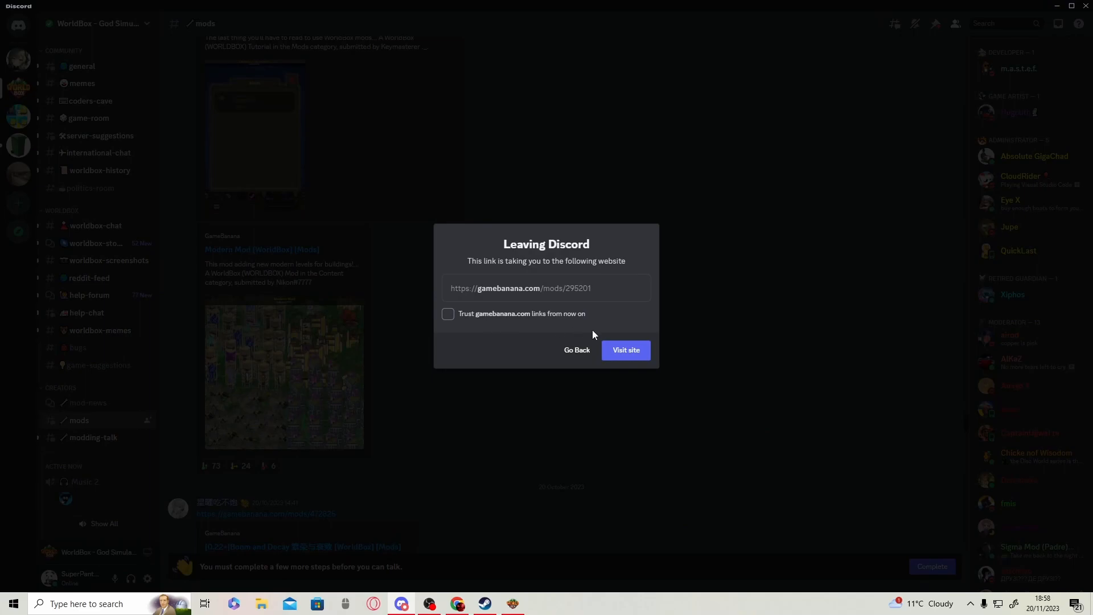
- Visit GameBanana and start Modern Mod's NCMS 1-Click Install from its Files section
left_click(624, 350)
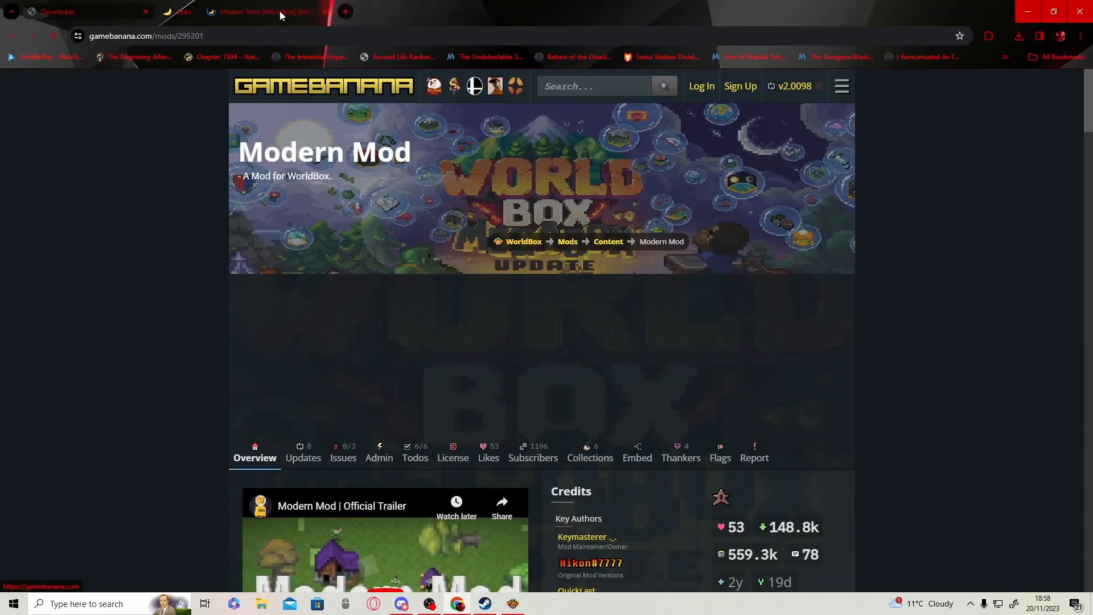
scroll("down", 3)
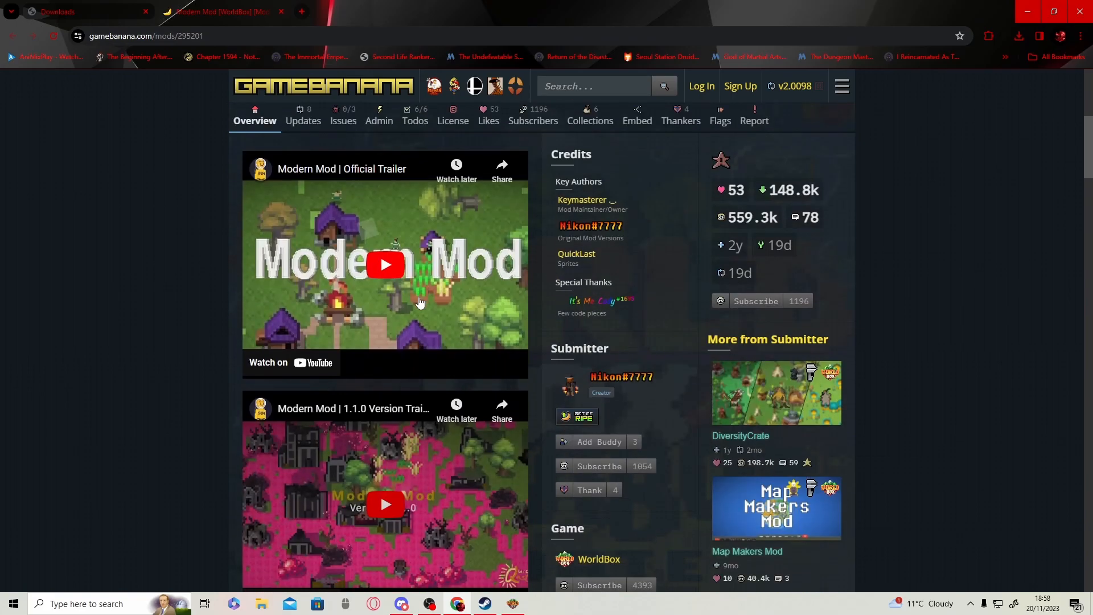
scroll("down", 3)
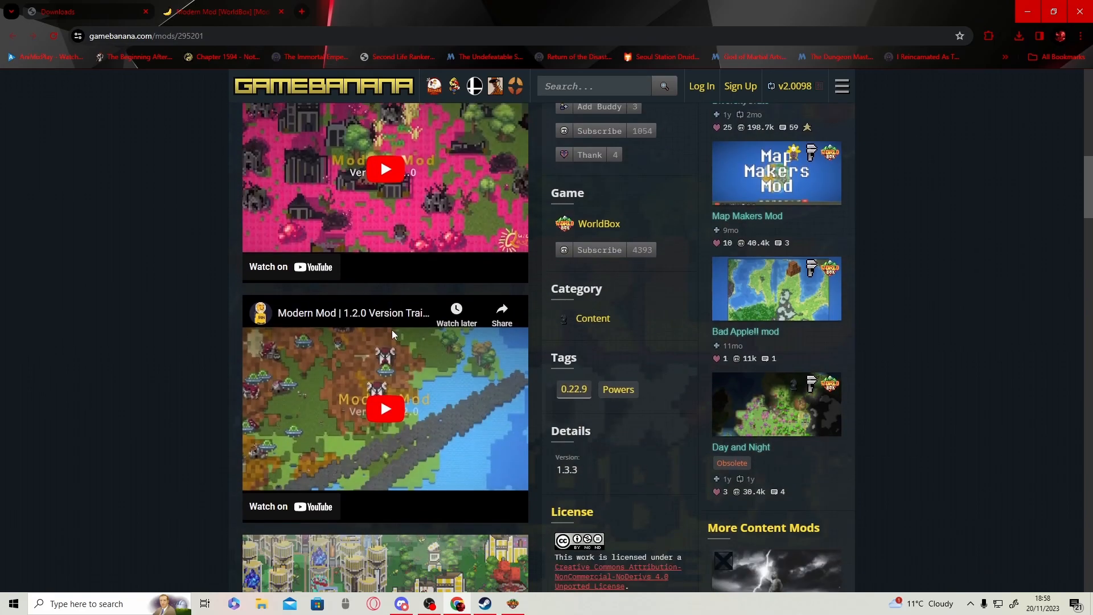
scroll("down", 3)
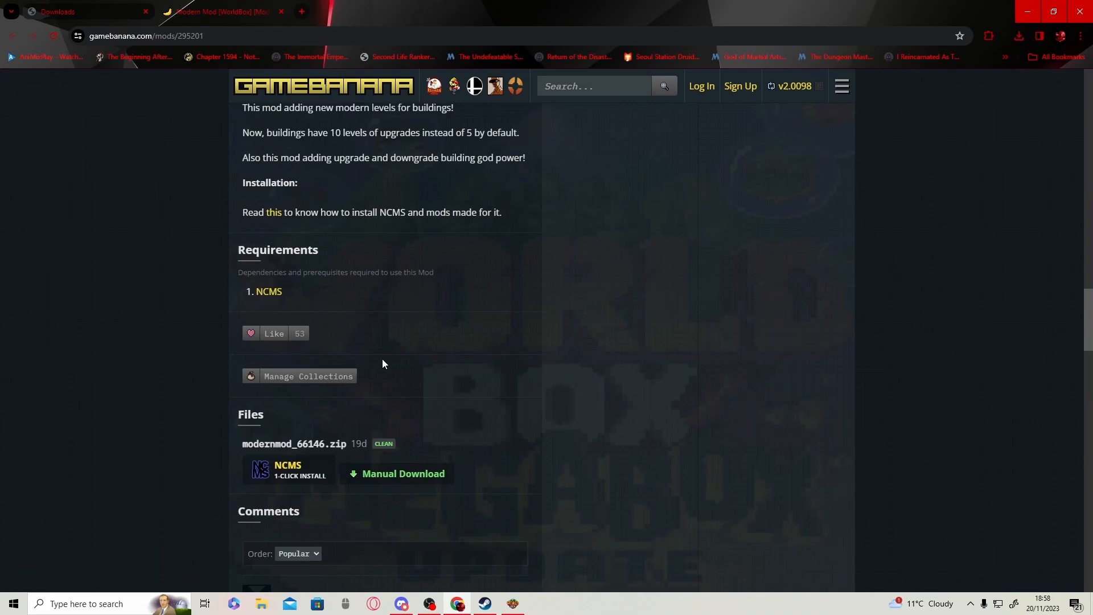
scroll("down", 3)
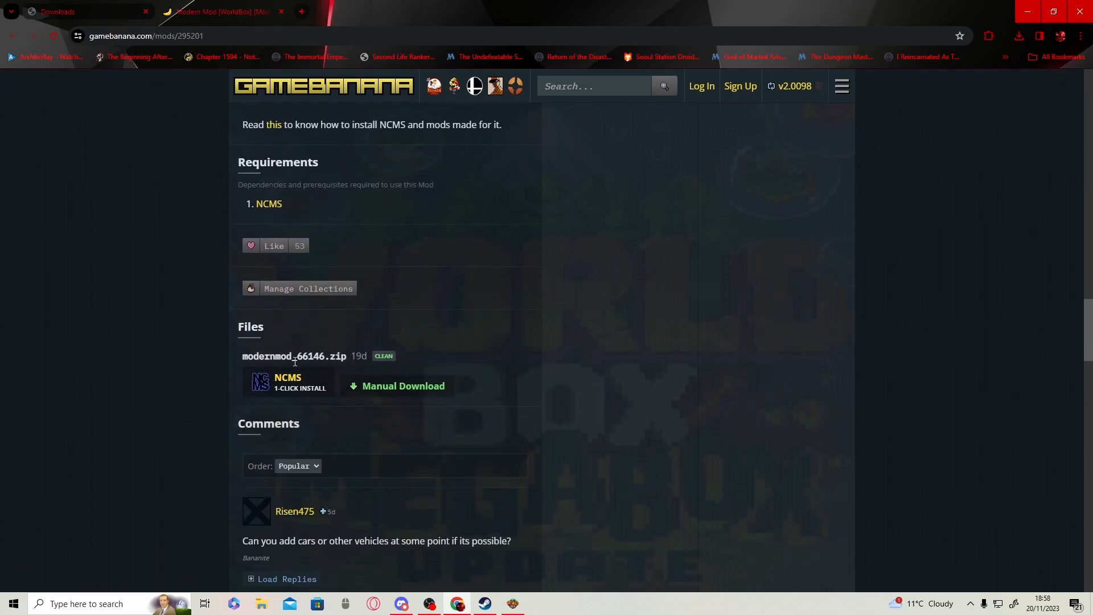
scroll("up", 3)
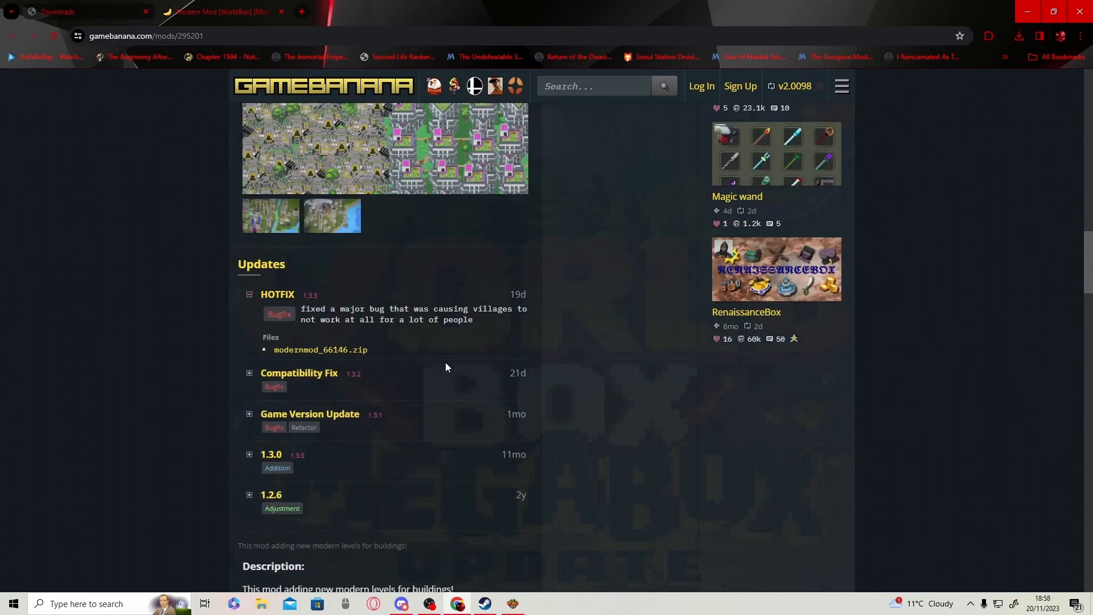
scroll("down", 3)
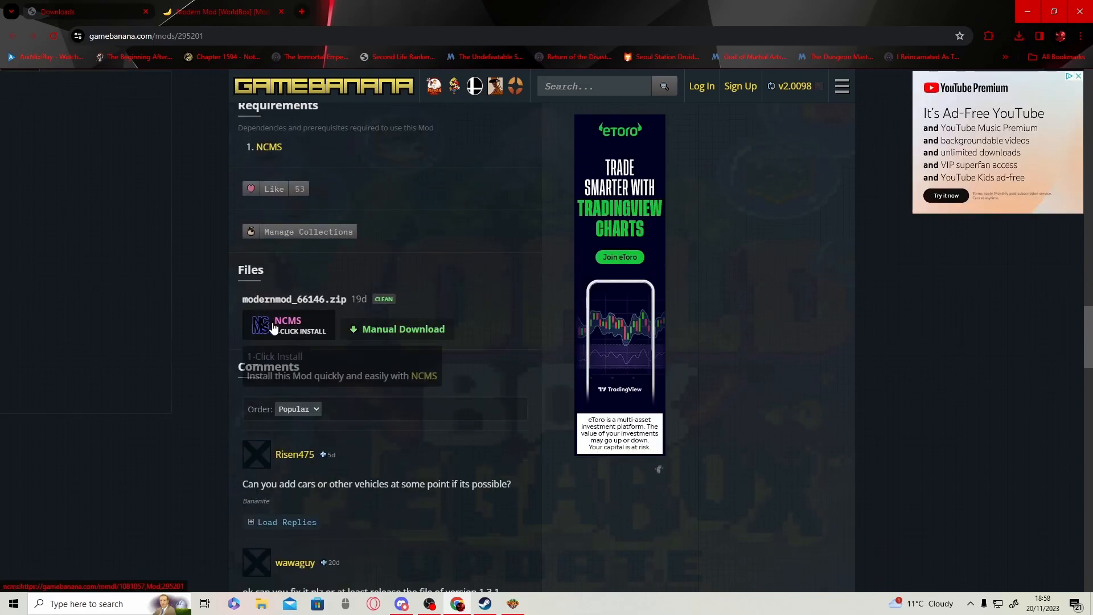
left_click(289, 325)
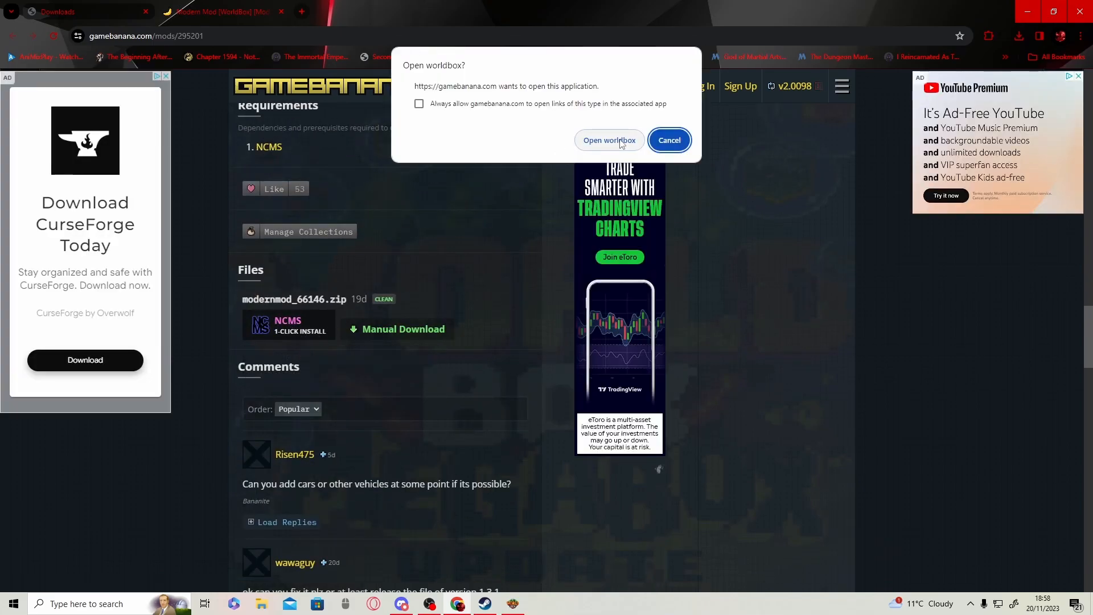
- Open WorldBox from the browser prompt and approve installing Modern Mod
left_click(608, 140)
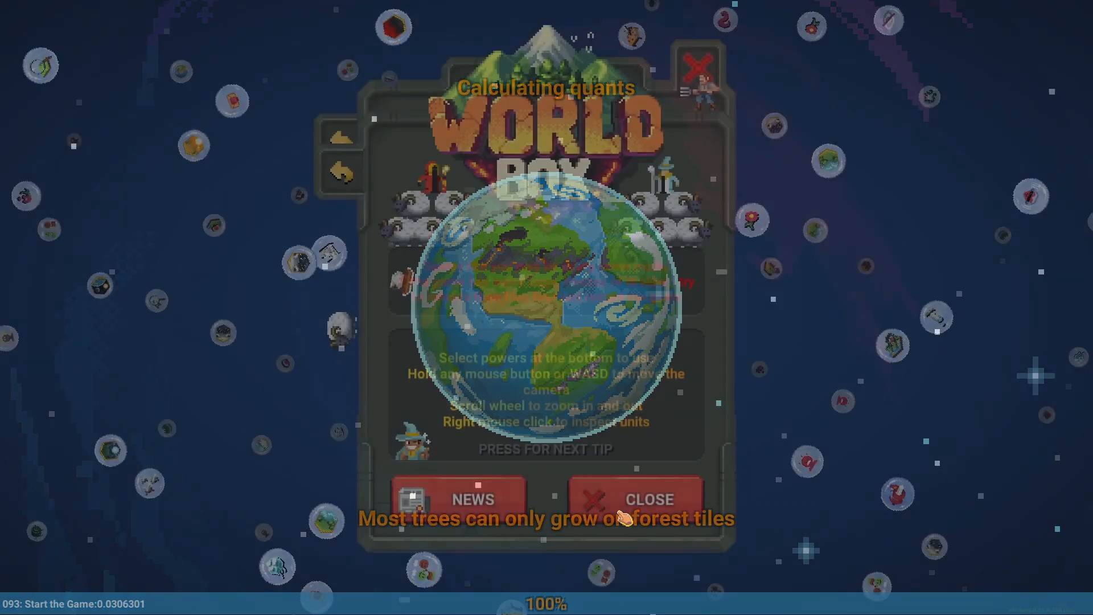
left_click(634, 499)
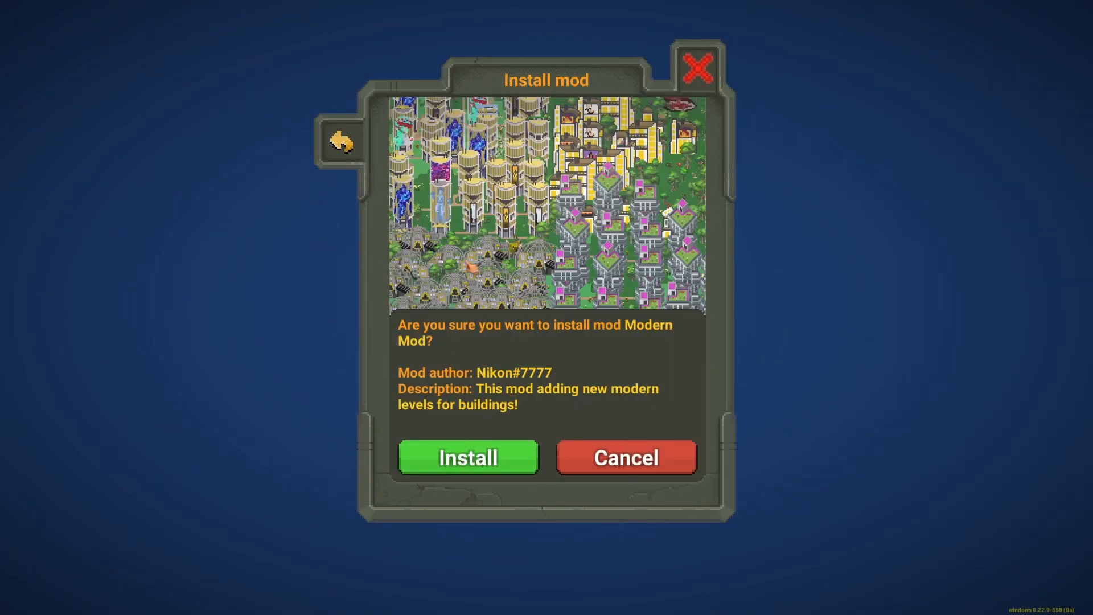
left_click(468, 457)
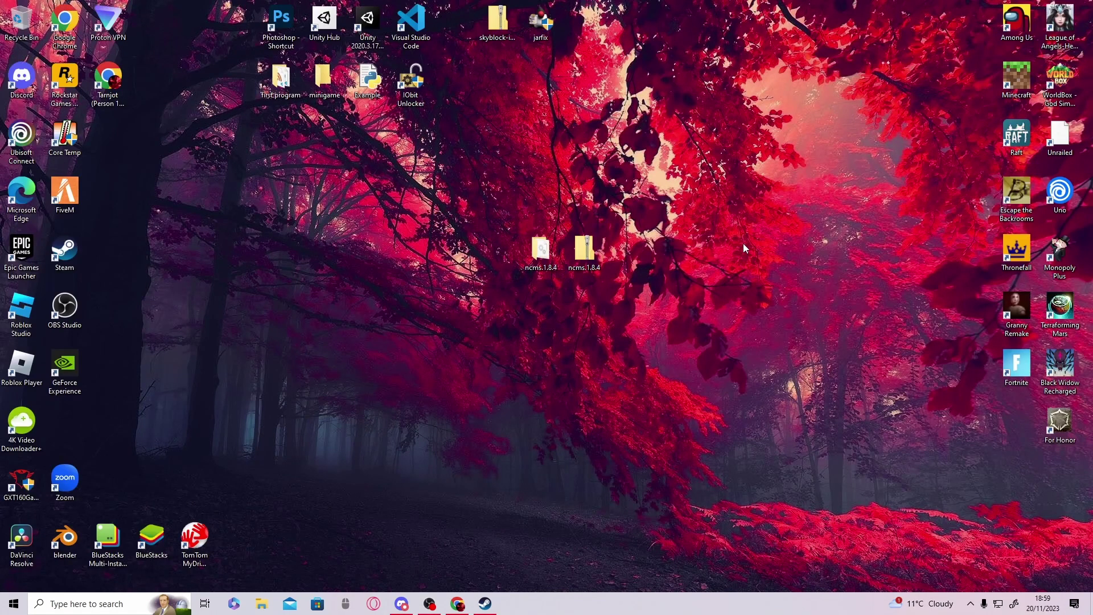
- Launch WorldBox and confirm Modern Mod 1.3.1 is enabled in the Mods list
double_click(1060, 77)
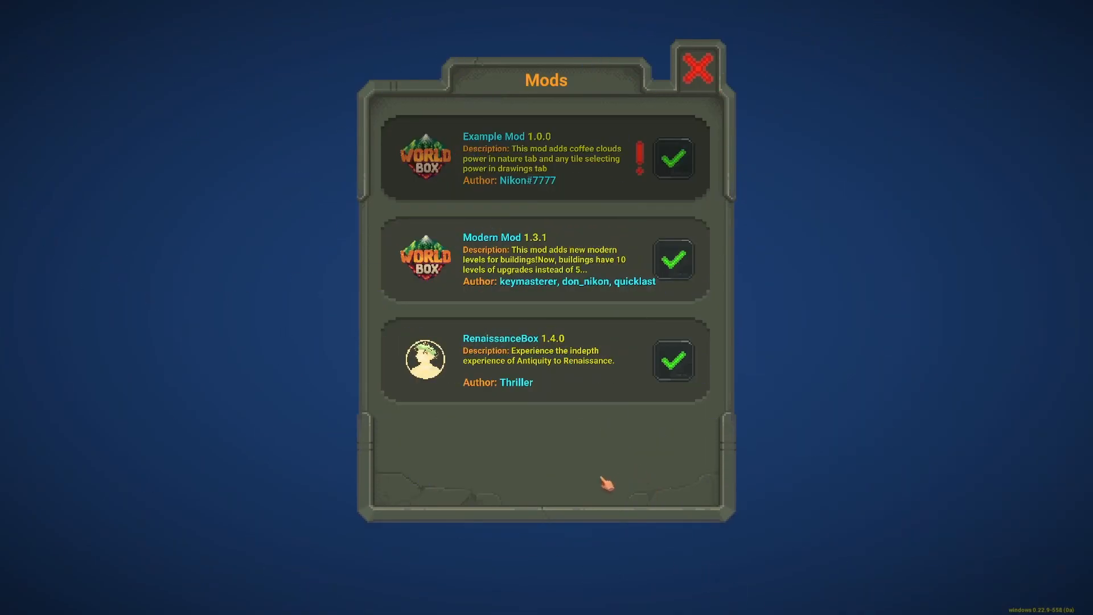
mouse_move(550, 244)
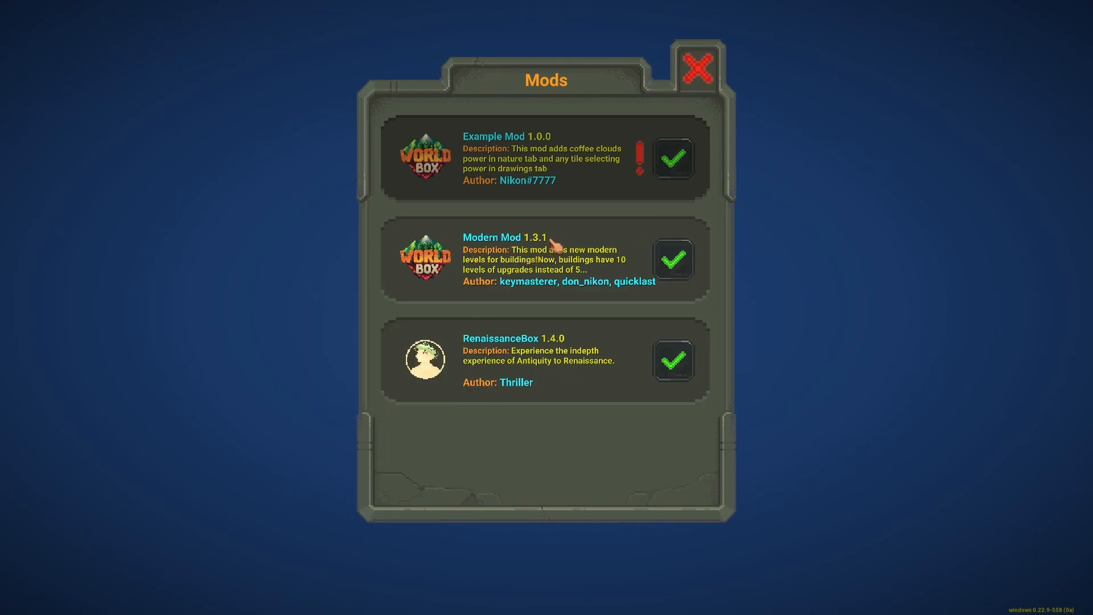
left_click(698, 67)
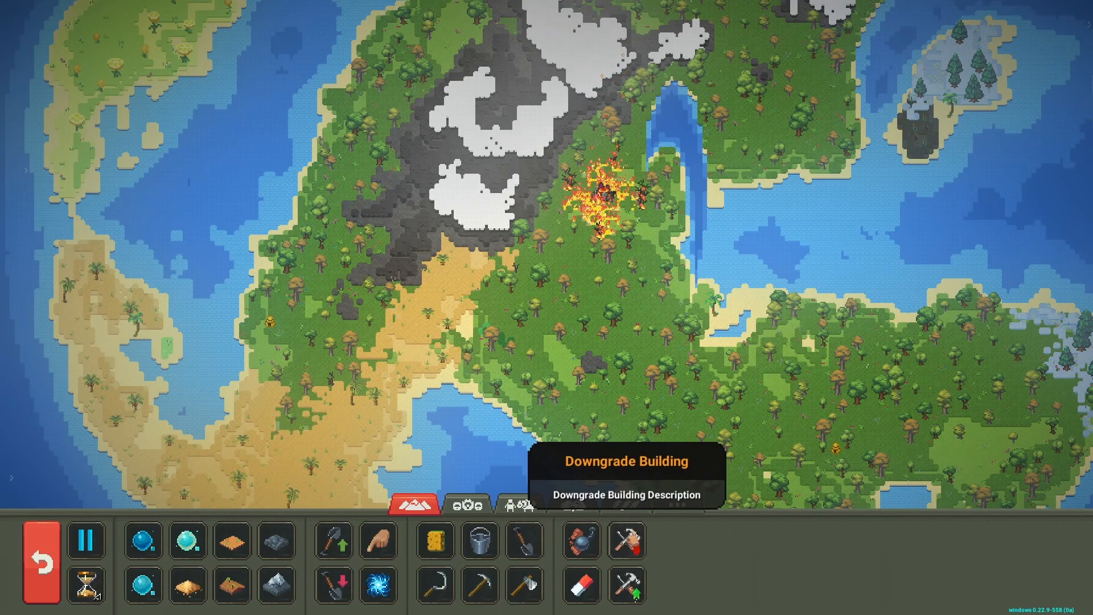
left_click(468, 507)
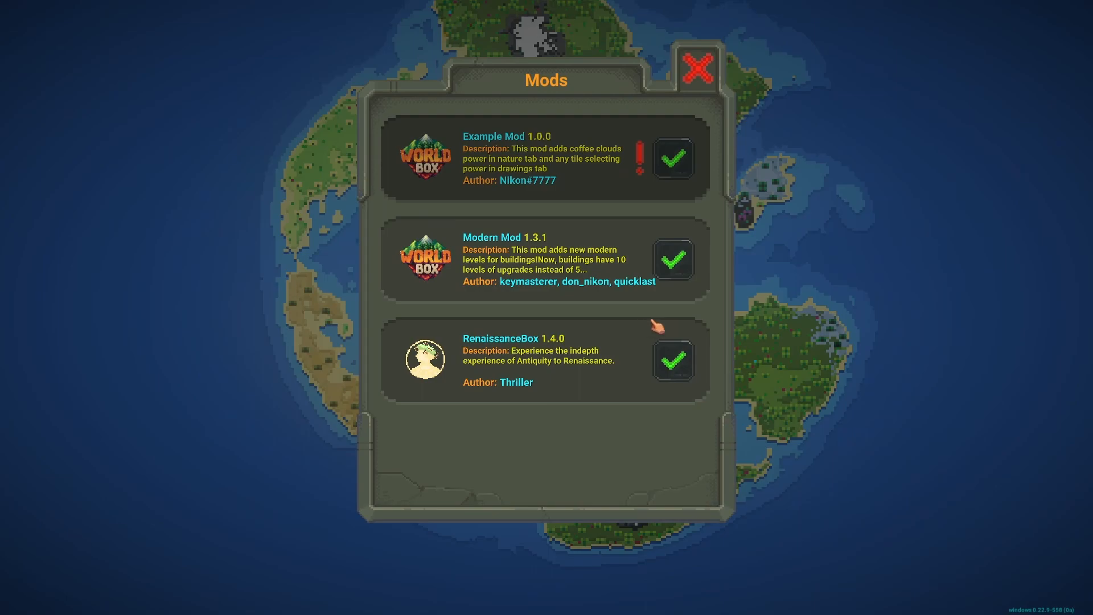
- Untick Modern Mod 1.3.1 and close the Mods window, returning to Steam
left_click(673, 259)
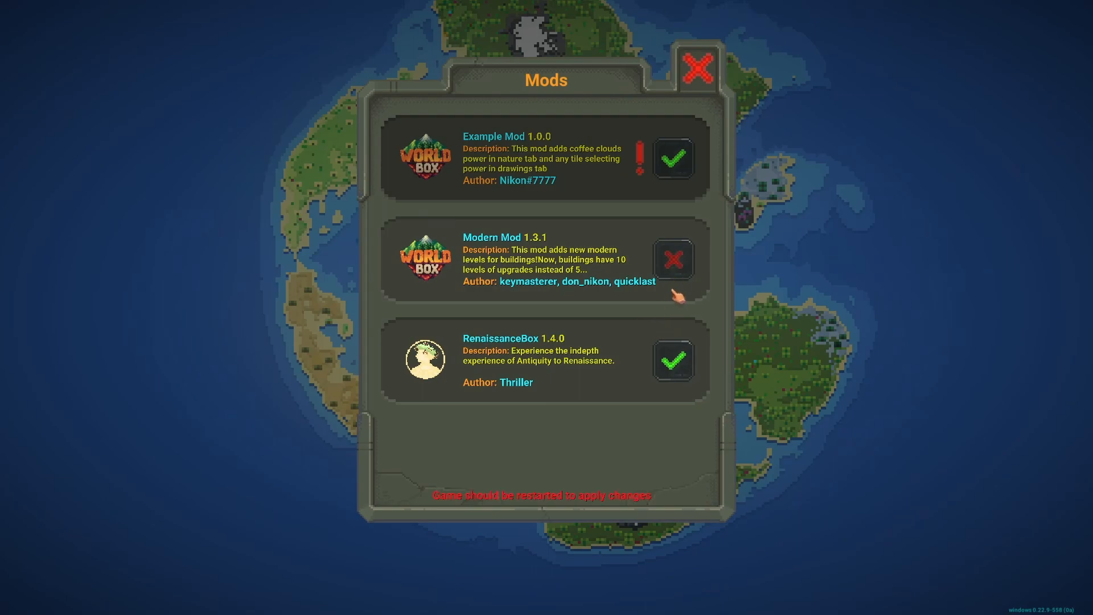
mouse_move(680, 272)
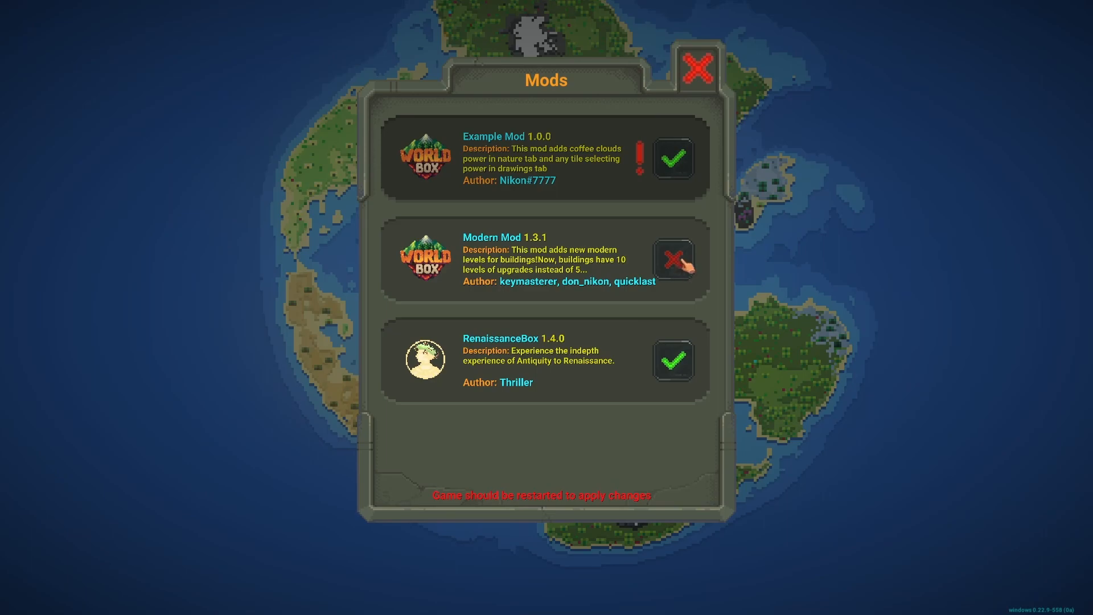
mouse_move(715, 164)
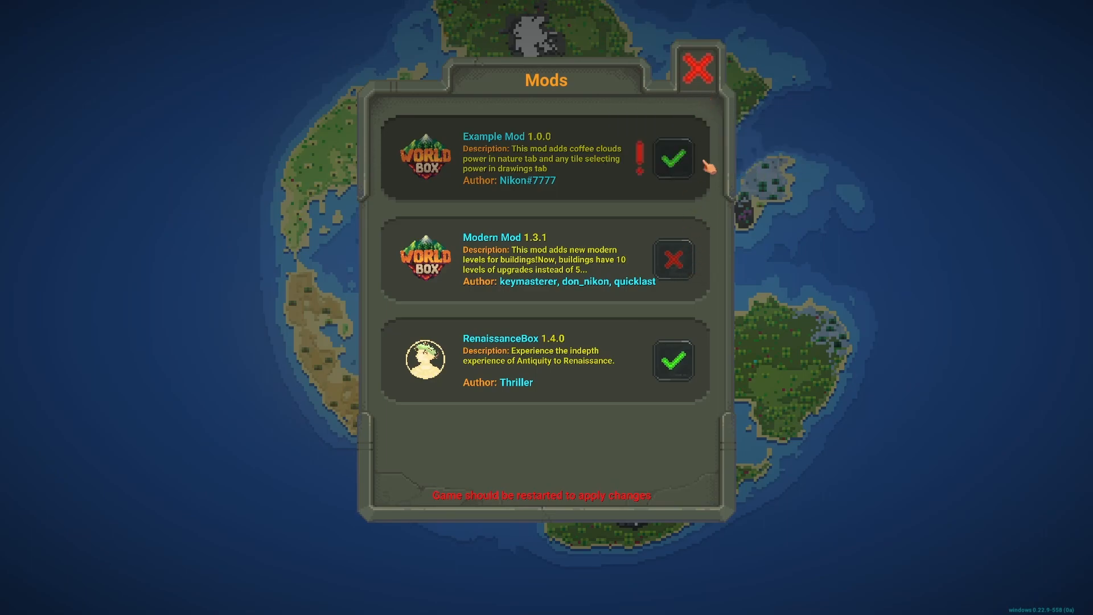
mouse_move(551, 522)
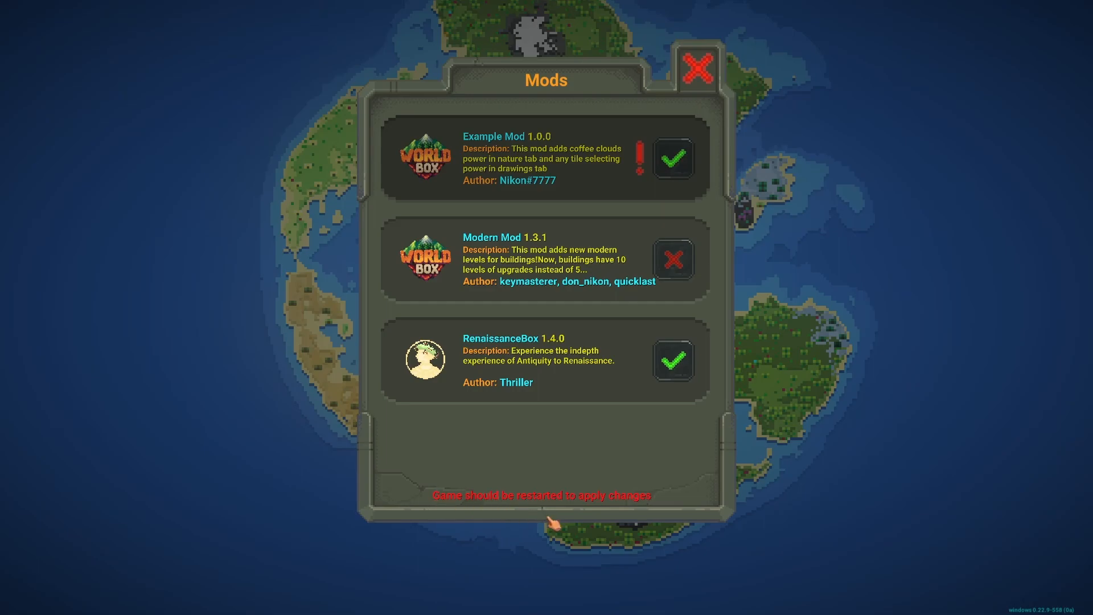
left_click(698, 69)
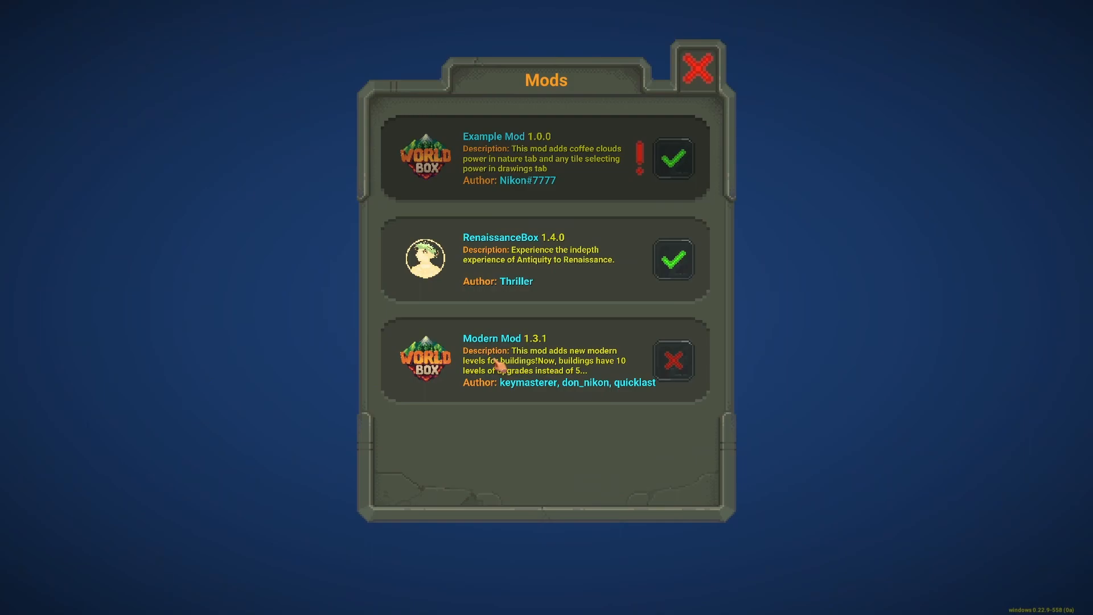
mouse_move(656, 389)
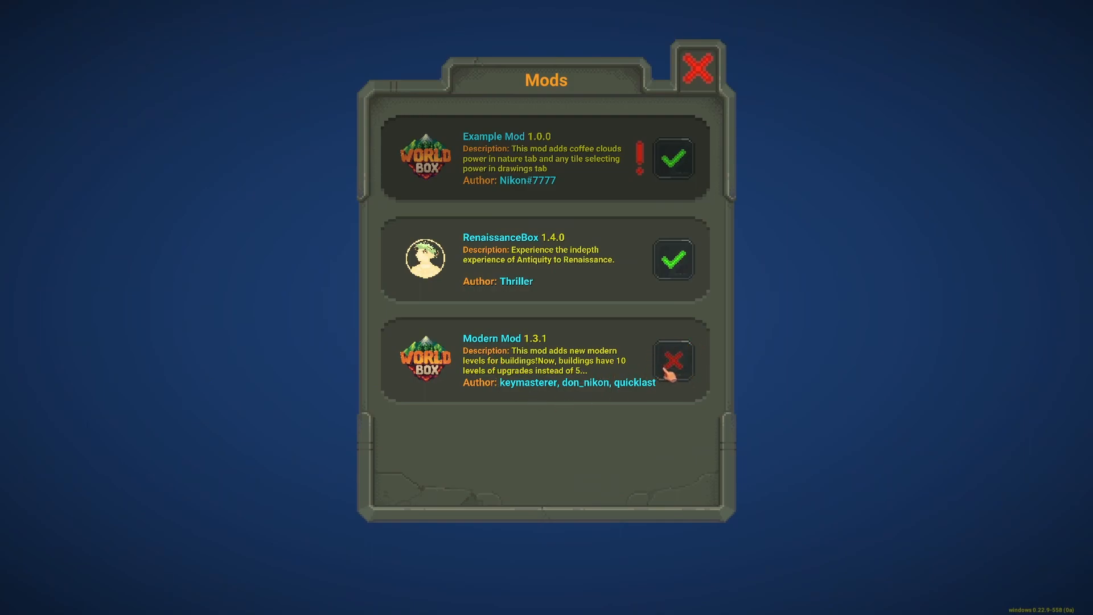
mouse_move(698, 65)
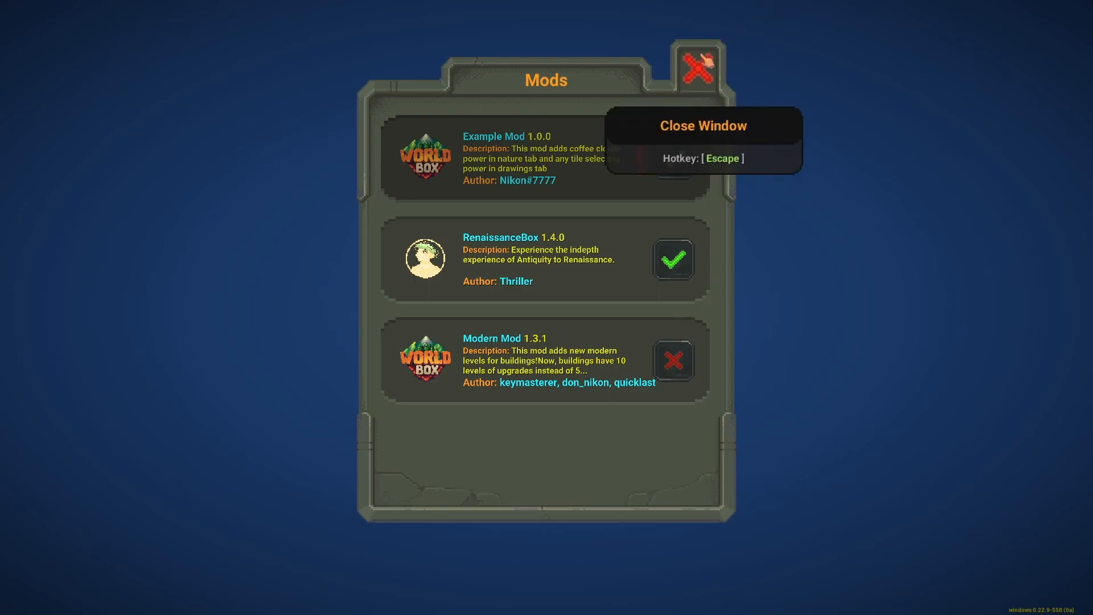
left_click(696, 68)
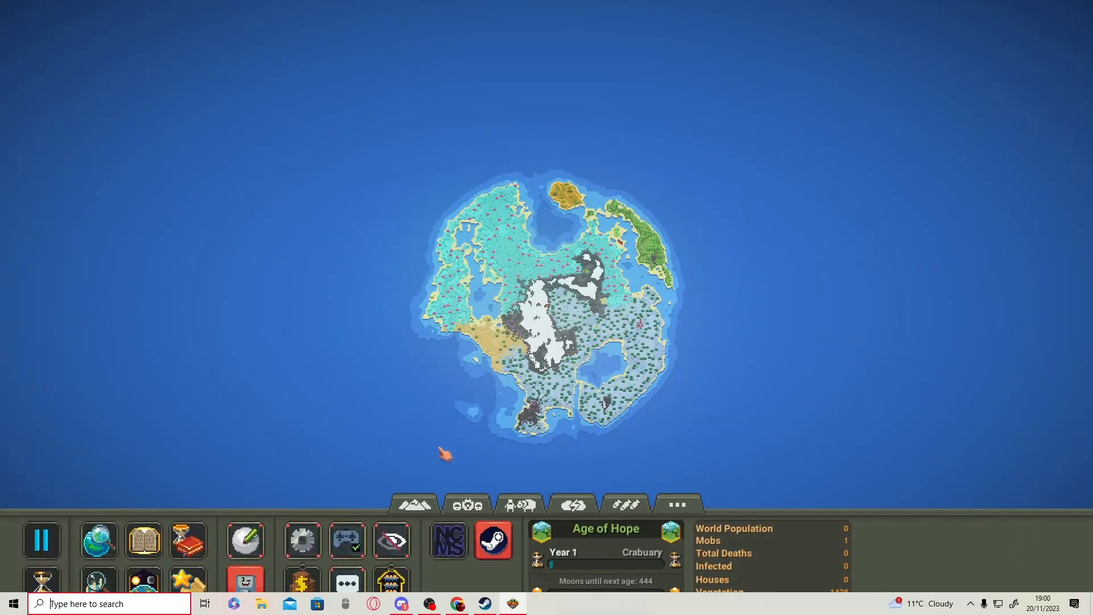
left_click(492, 541)
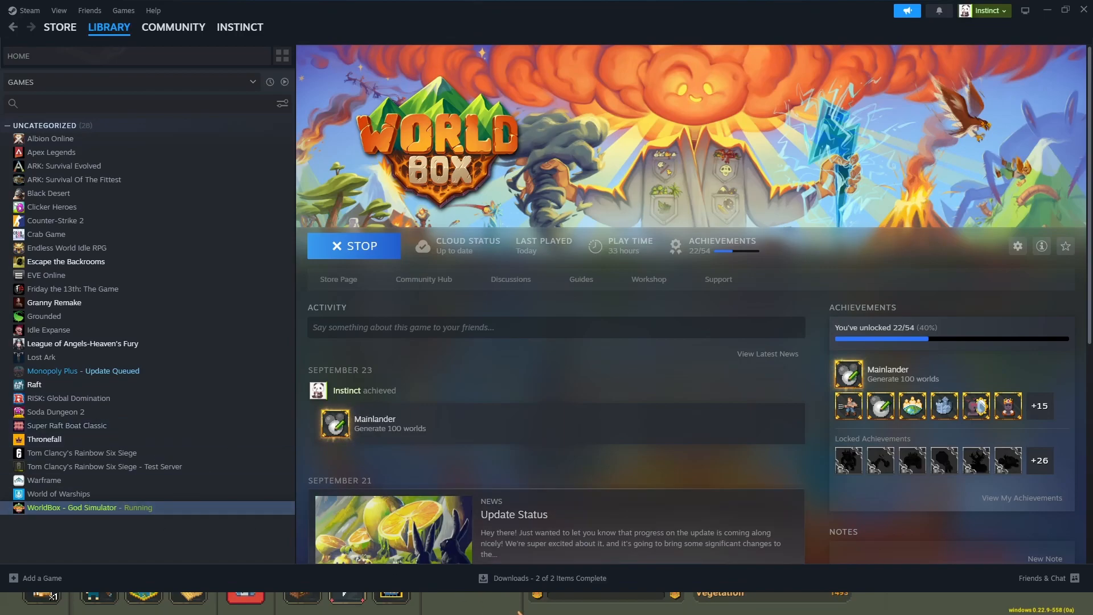
- Stop WorldBox in Steam and browse its installed files folder
left_click(12, 603)
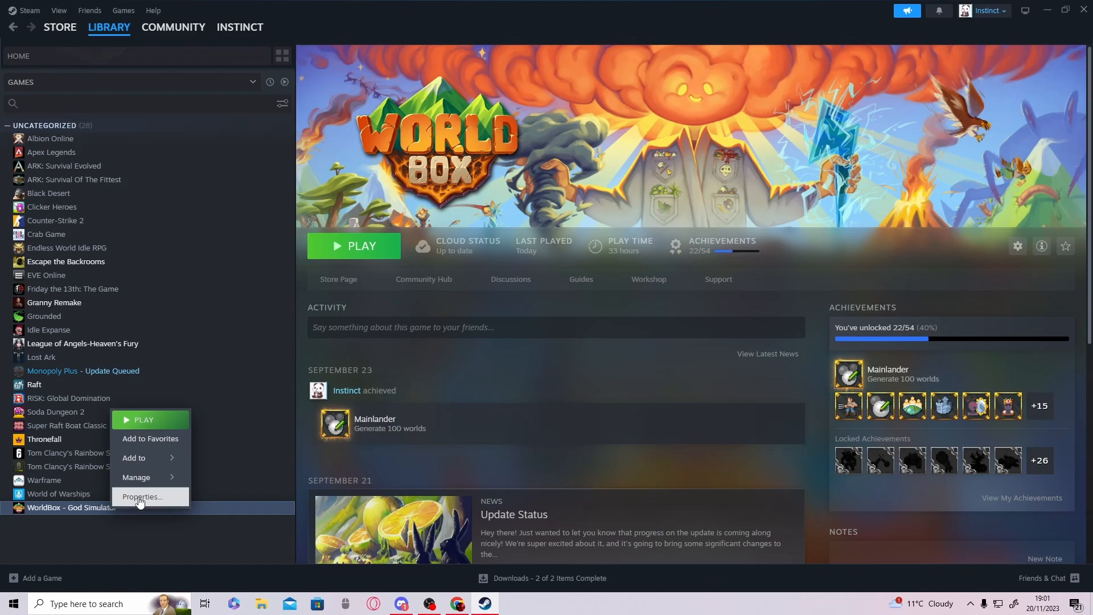
left_click(142, 497)
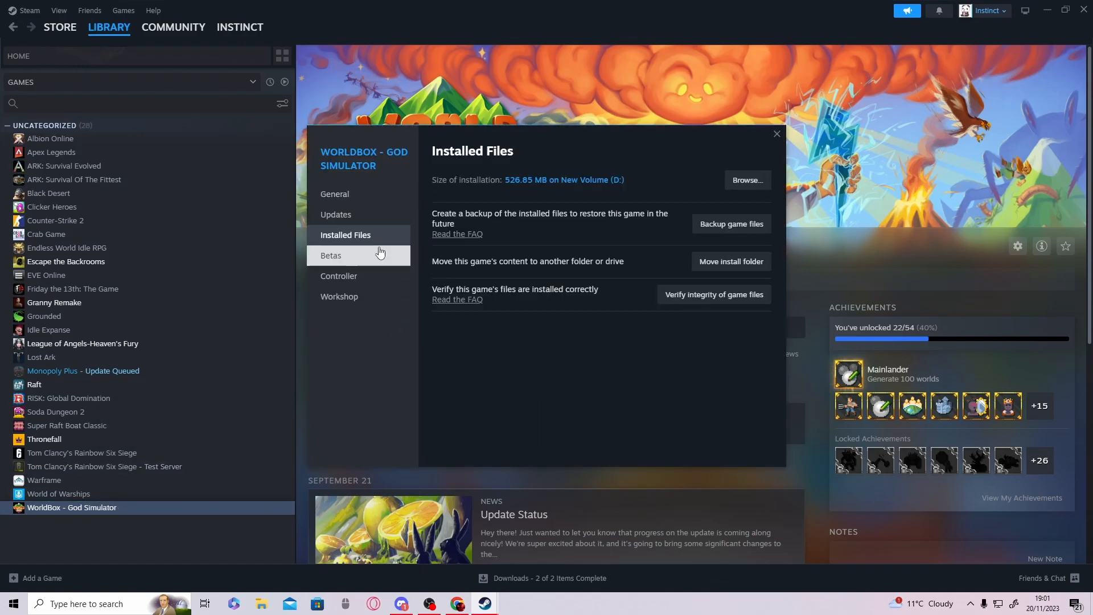
left_click(747, 180)
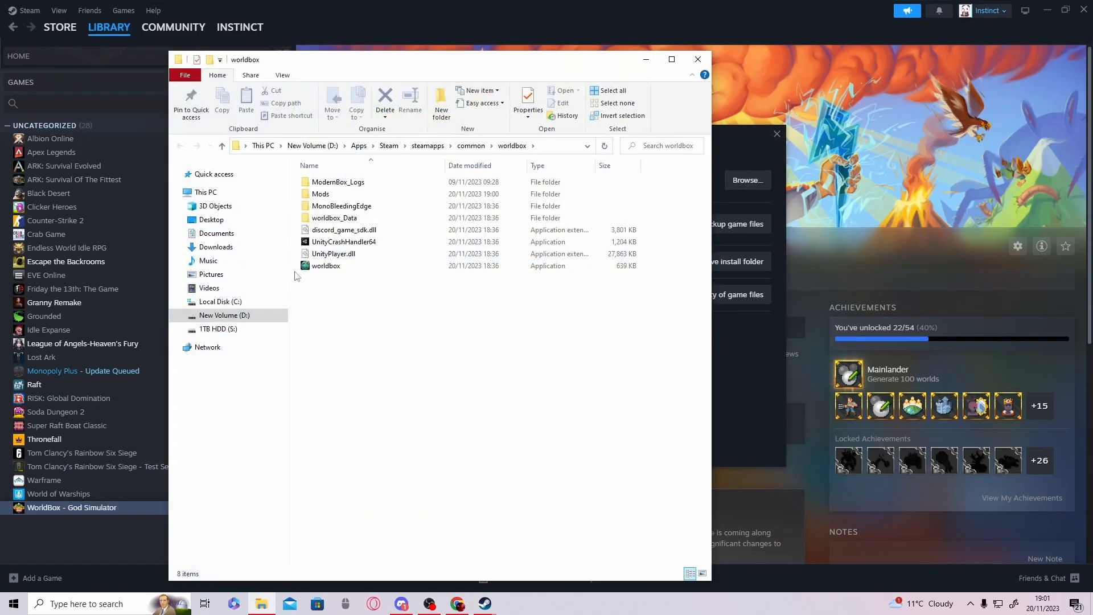
- Open the Mods folder and delete the Modern Mod archive
left_click(321, 193)
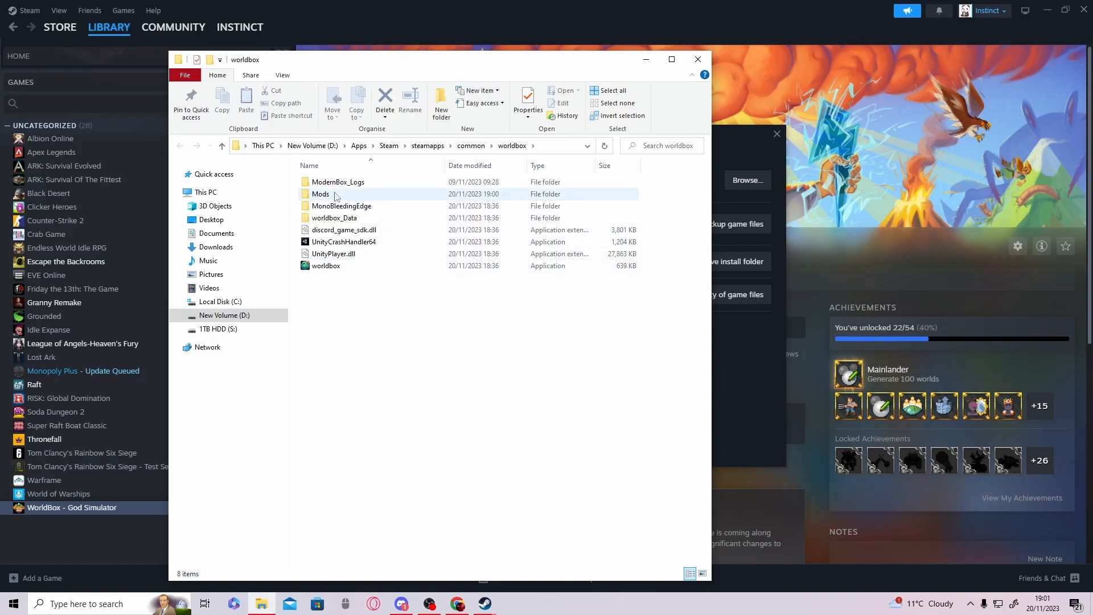
double_click(321, 193)
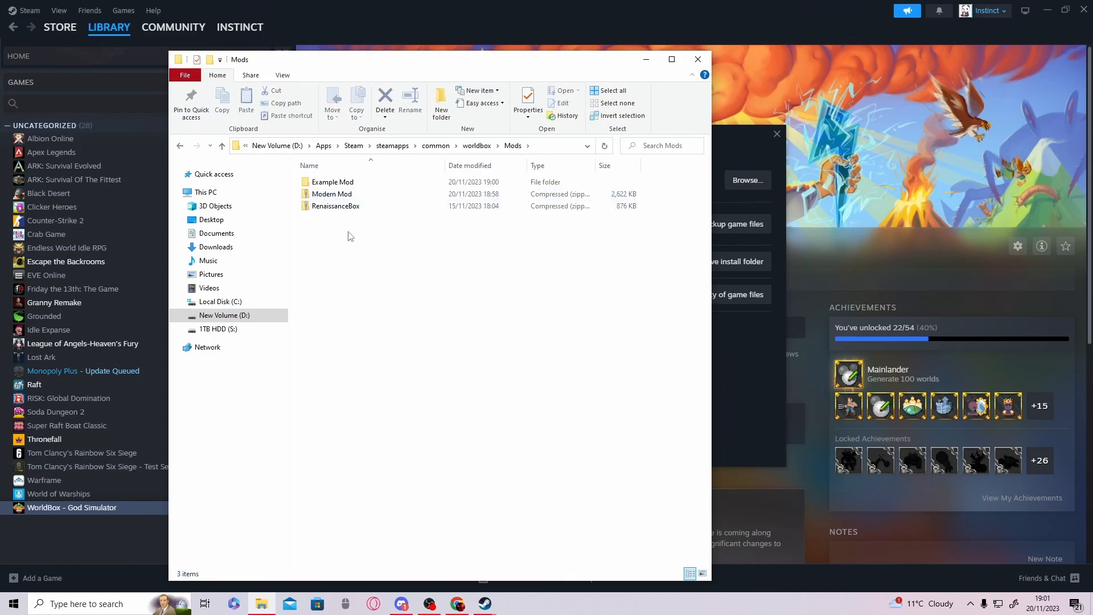
mouse_move(416, 254)
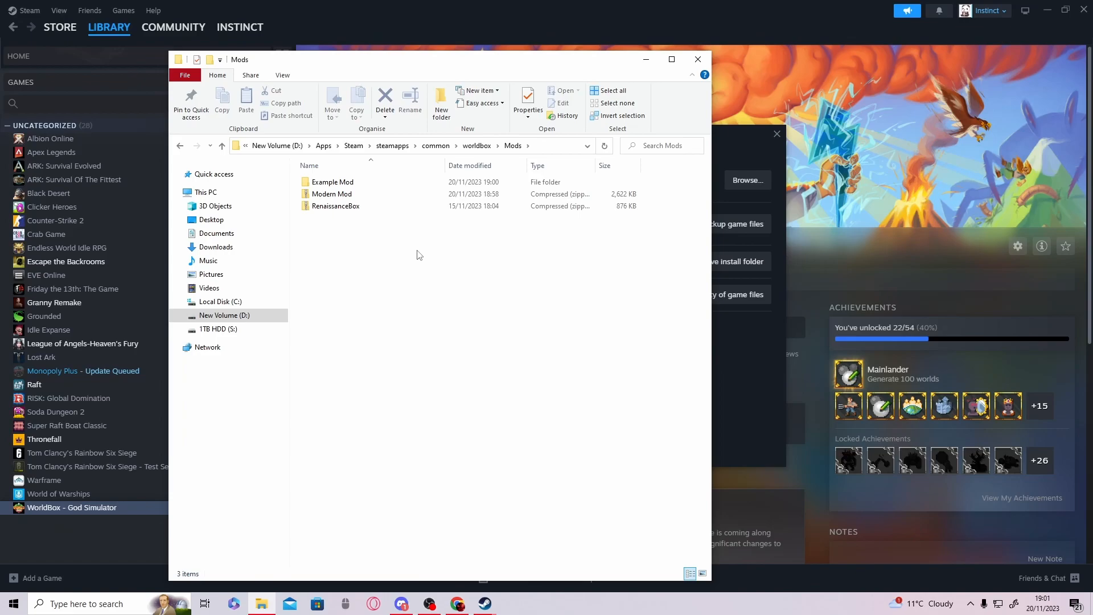
left_click(332, 193)
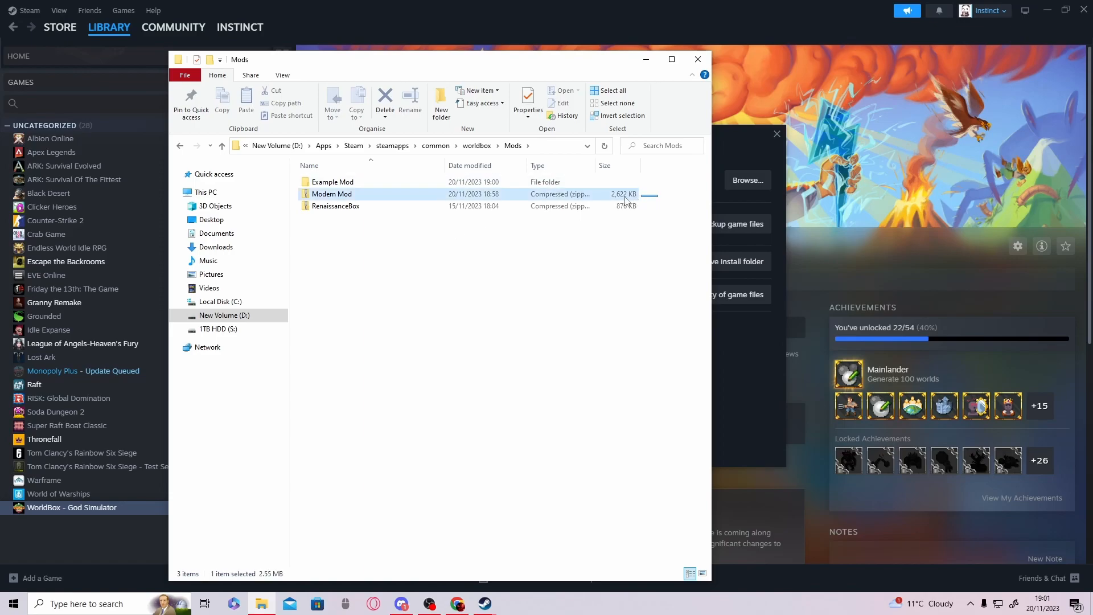
left_click(332, 193)
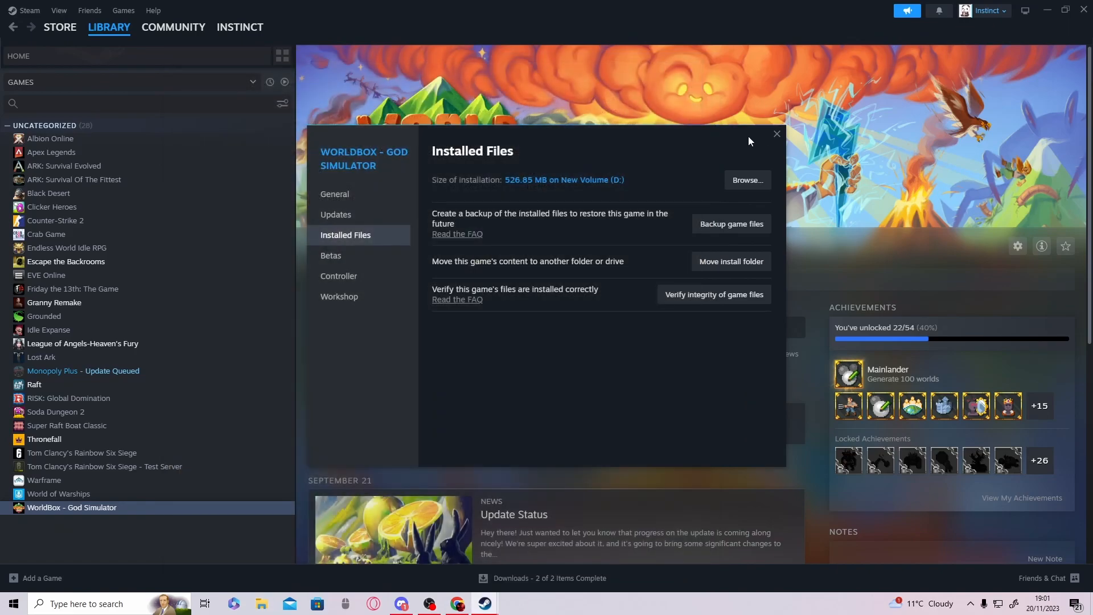
- Close WorldBox Properties and relaunch the game with PLAY
left_click(777, 133)
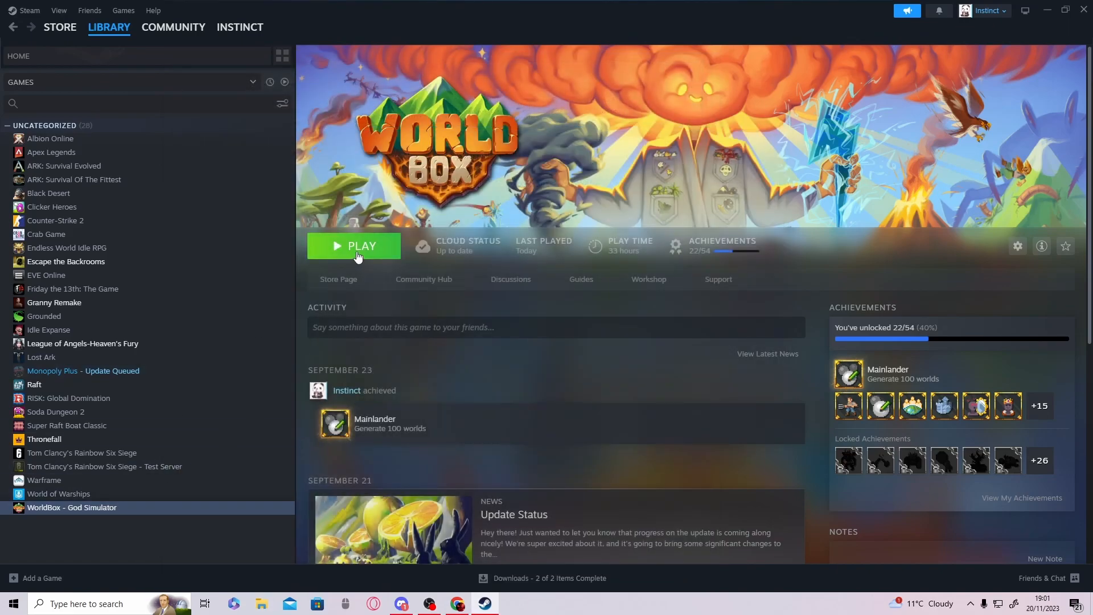
left_click(355, 245)
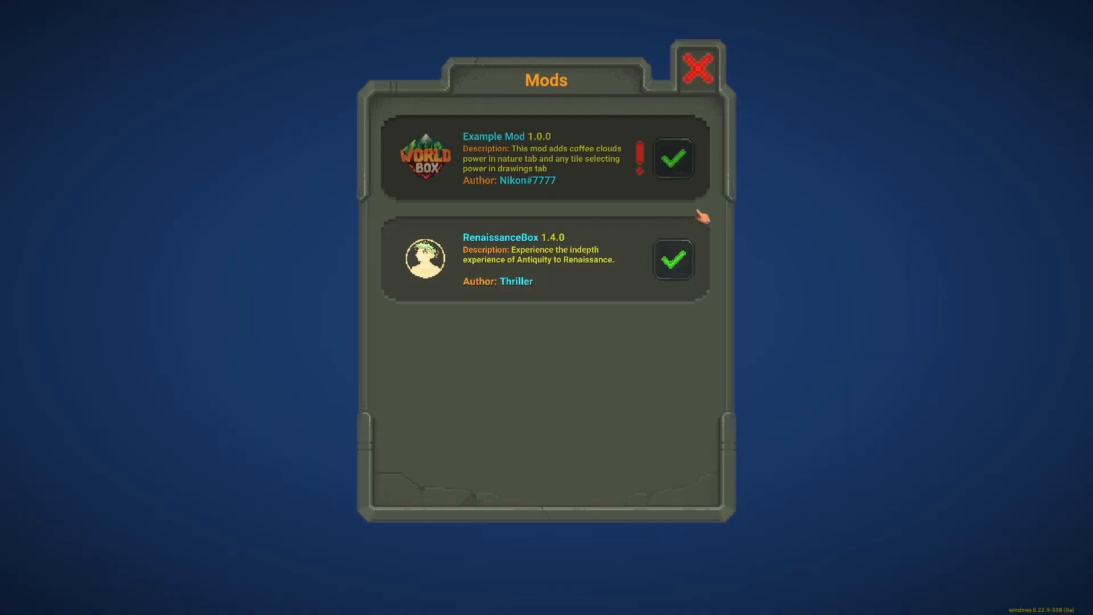
- Verify the Mods list shows only Example Mod and RenaissanceBox
left_click(699, 67)
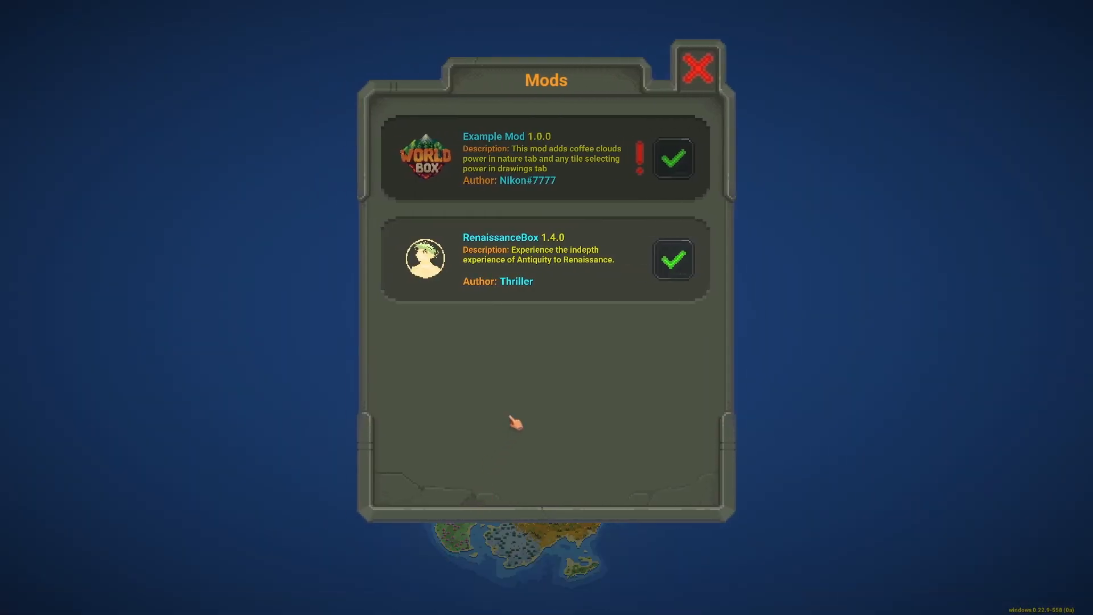
mouse_move(609, 248)
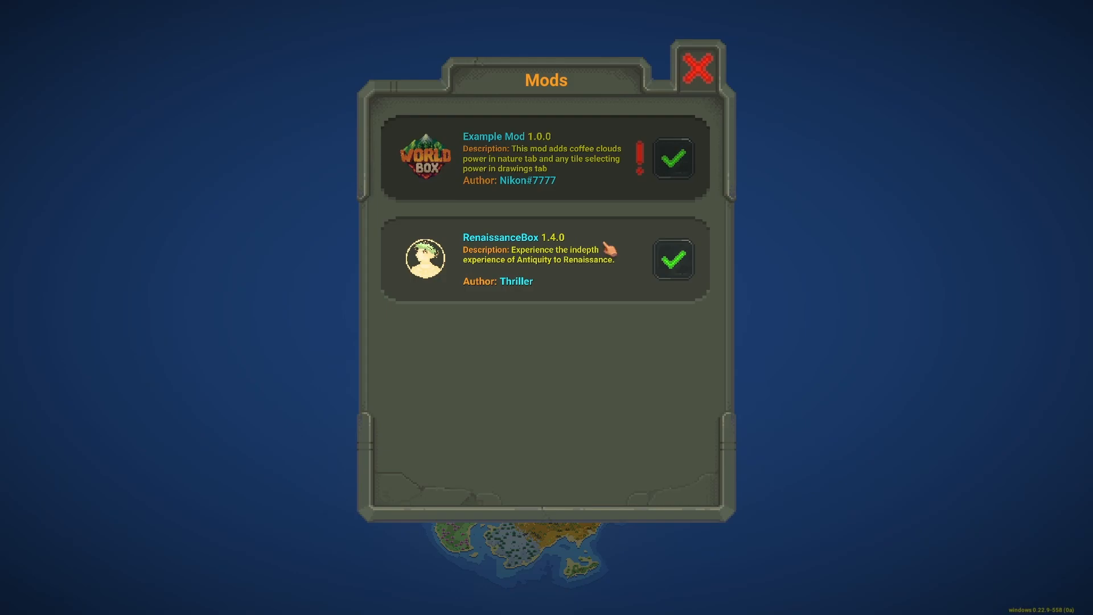